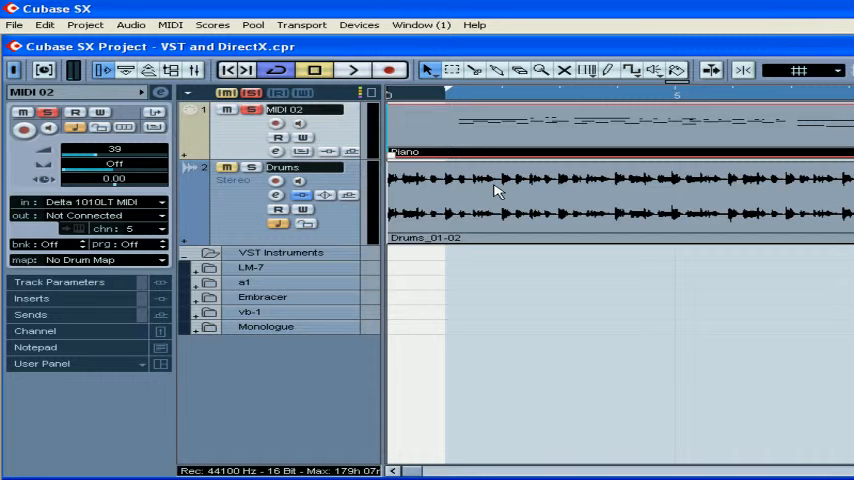
mouse_move(500, 190)
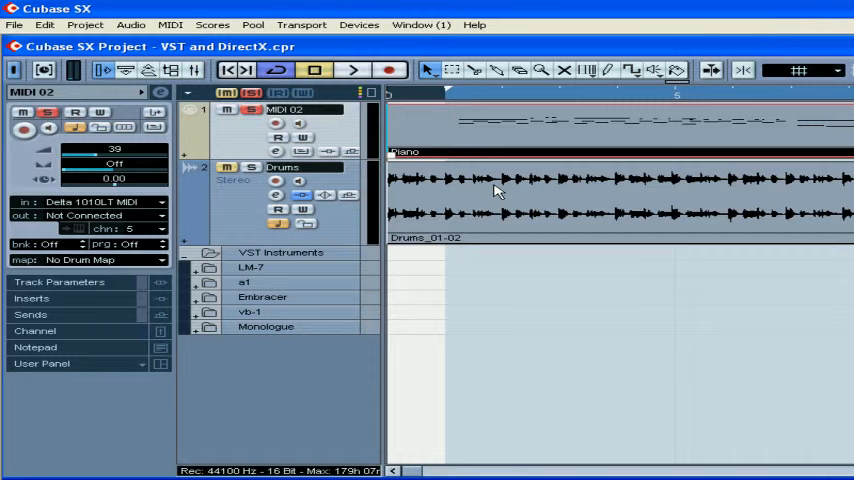
mouse_move(496, 186)
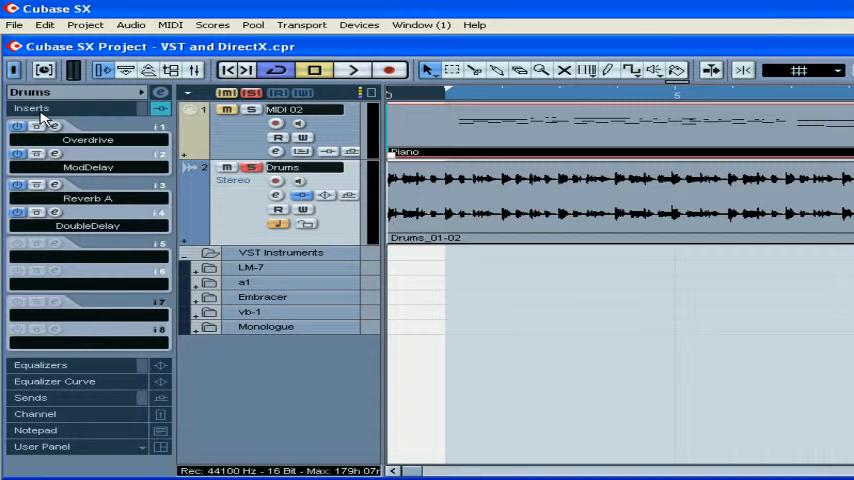
mouse_move(96, 160)
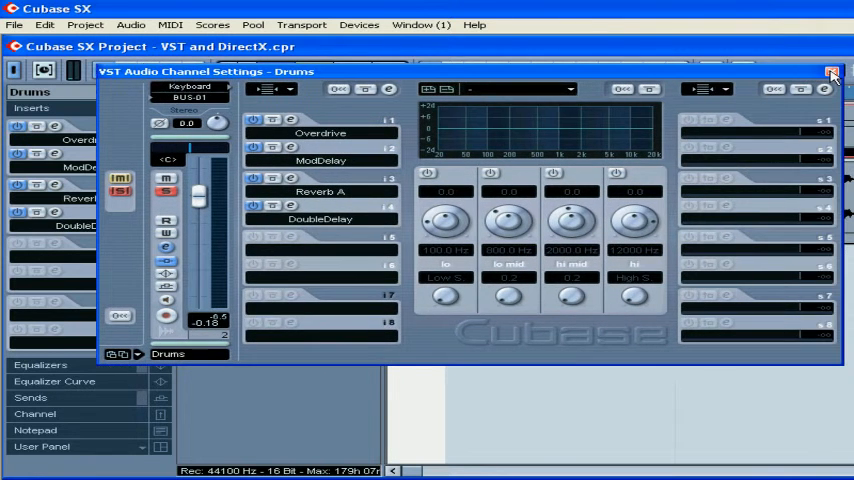
Close the Drums VST Audio Channel Settings window after reviewing its inserts
click(832, 76)
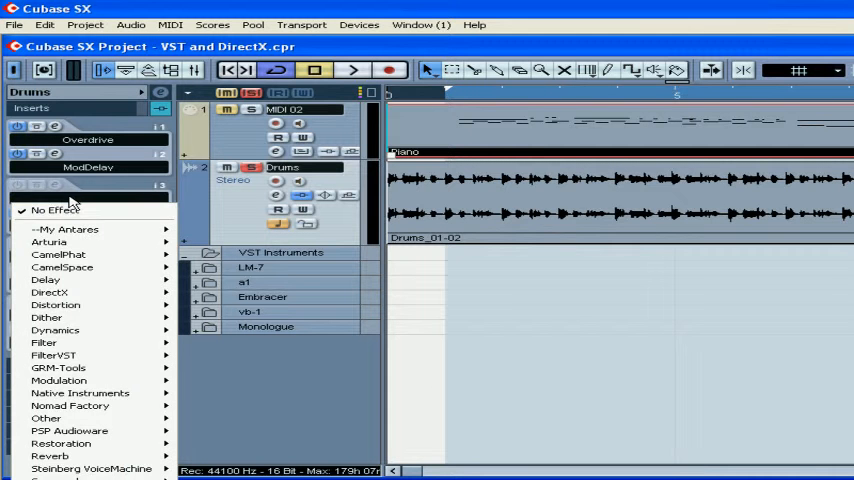
mouse_move(50, 456)
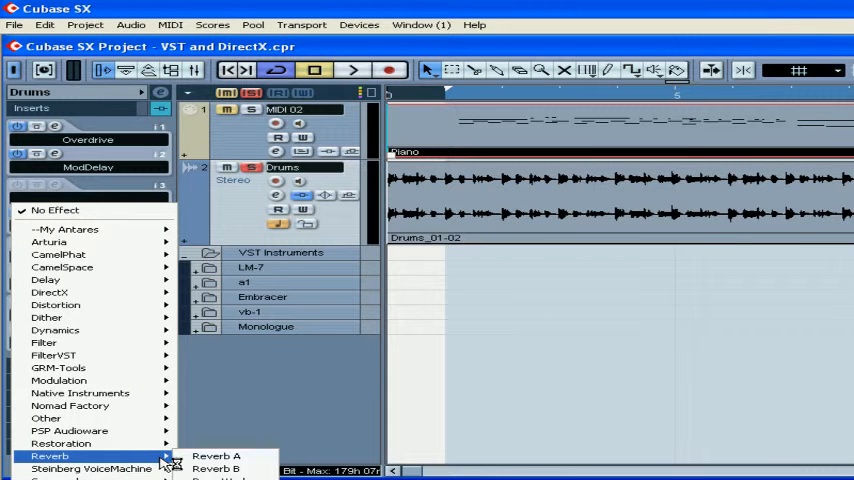
Load Reverb A into the Drums track's third insert slot, opening its editor
click(216, 456)
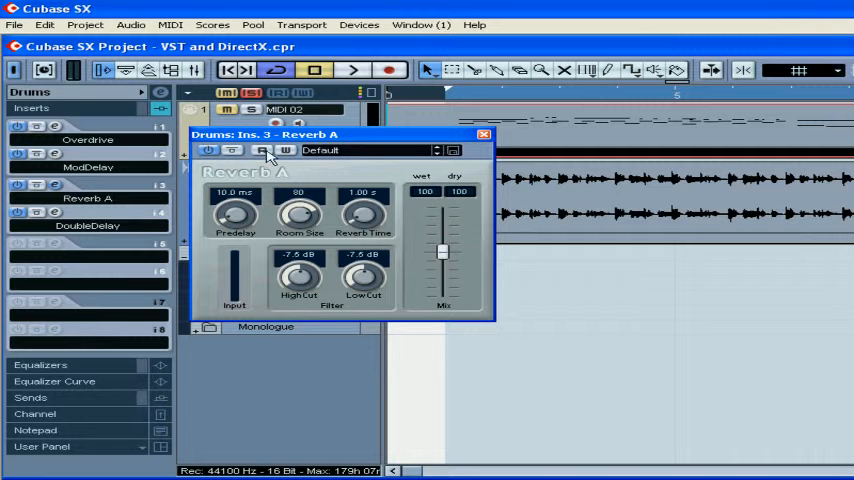
Try the Ice preset on Reverb A, then switch to the Small room preset and fine-tune one knob
click(266, 150)
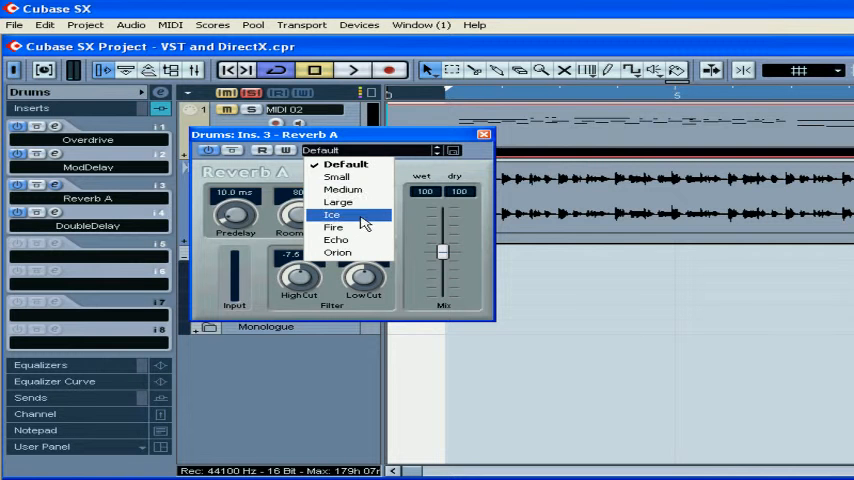
click(332, 214)
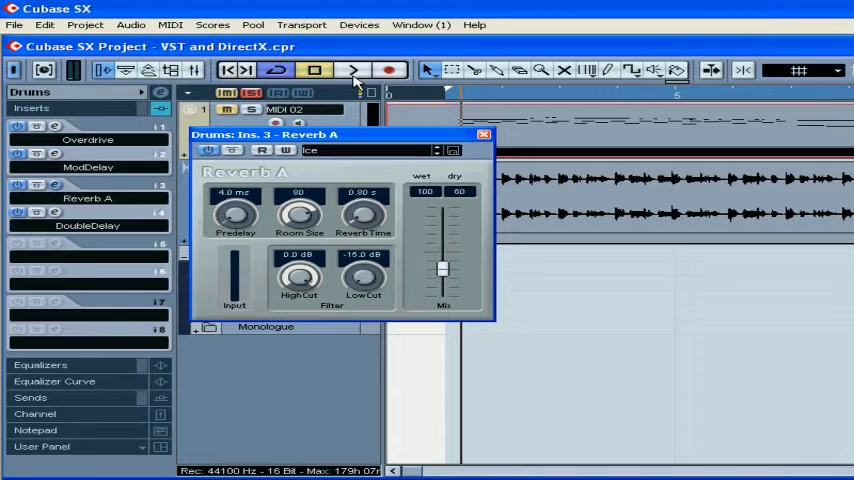
click(352, 70)
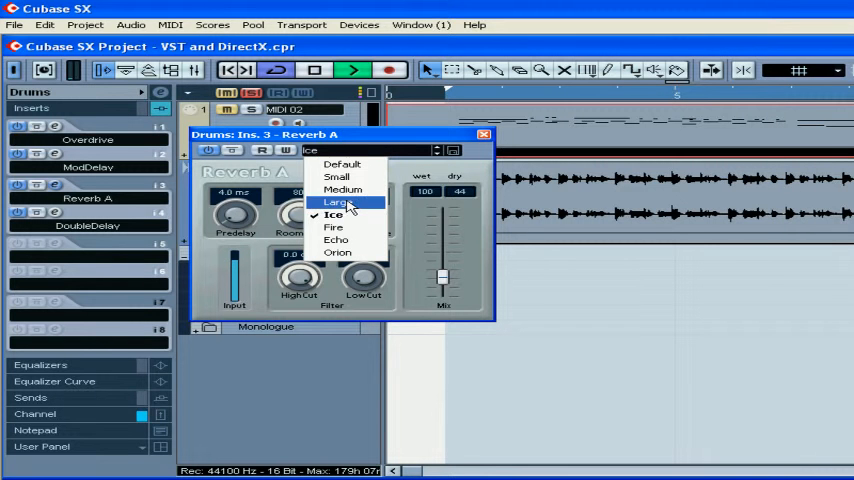
click(336, 176)
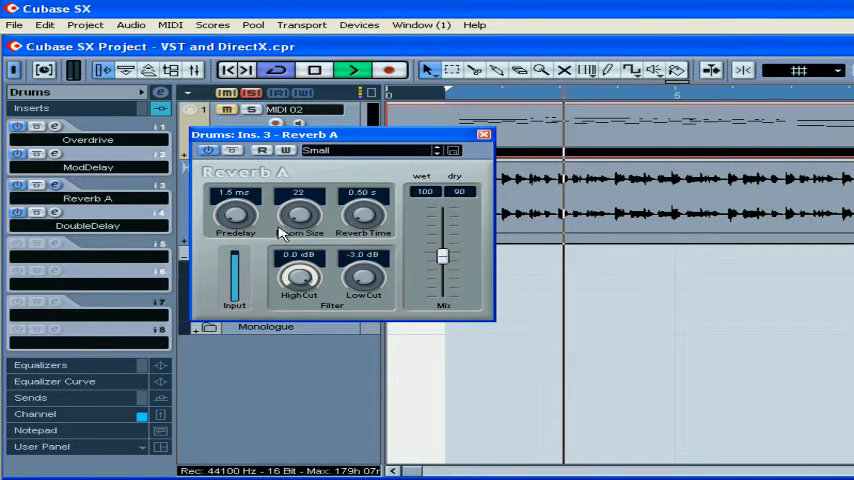
drag(300, 212, 300, 184)
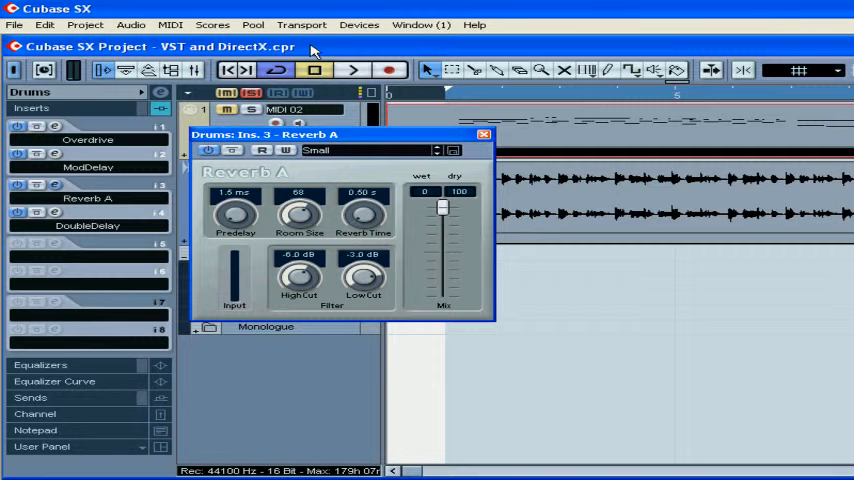
mouse_move(352, 30)
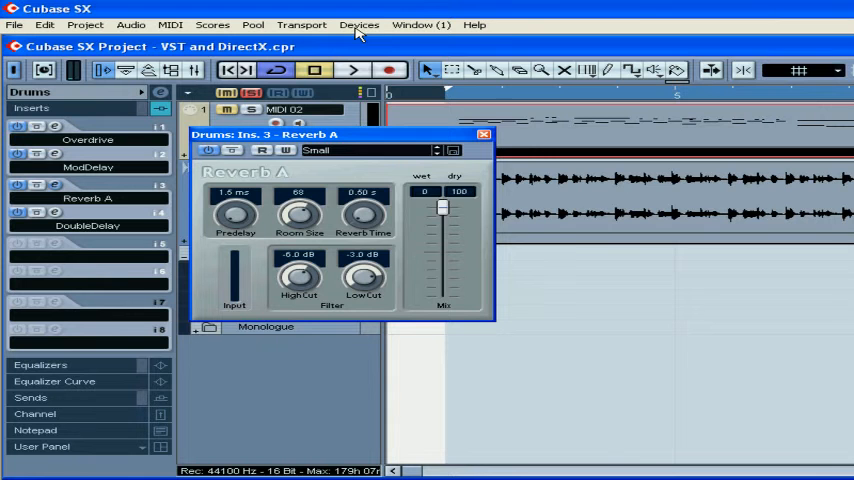
Check the VST Performance meter from the Devices menu, then close it and the Reverb A editor
click(360, 24)
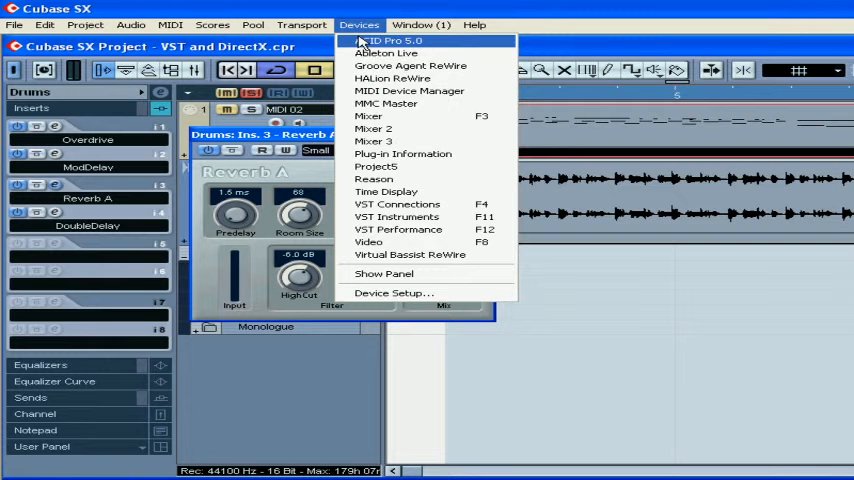
mouse_move(398, 228)
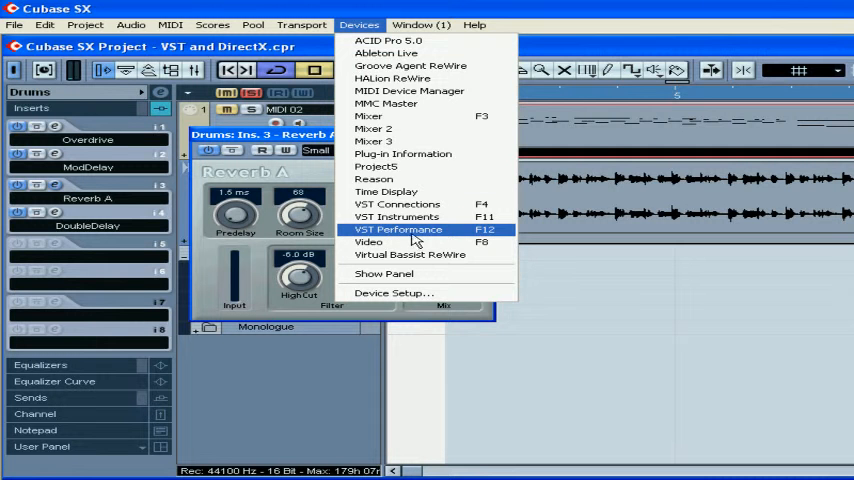
click(398, 228)
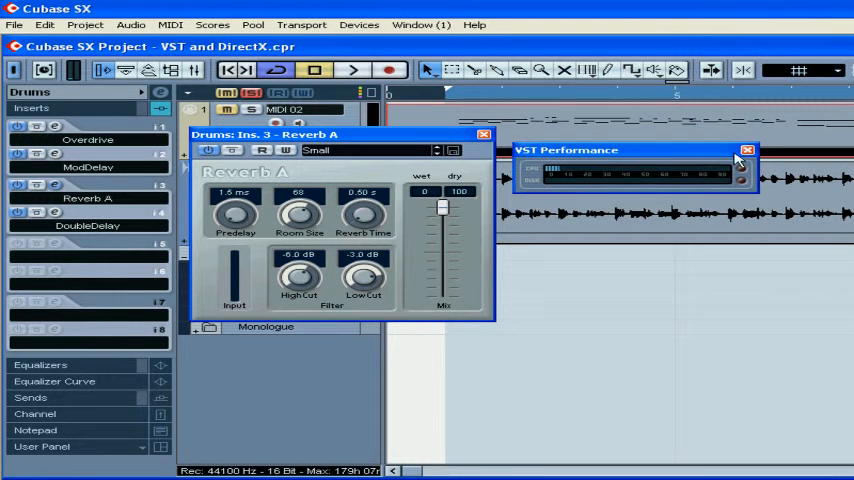
click(748, 152)
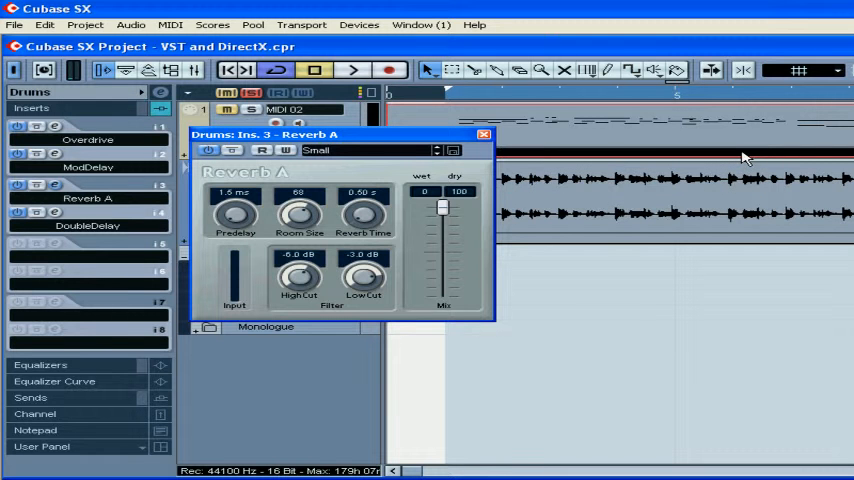
mouse_move(484, 134)
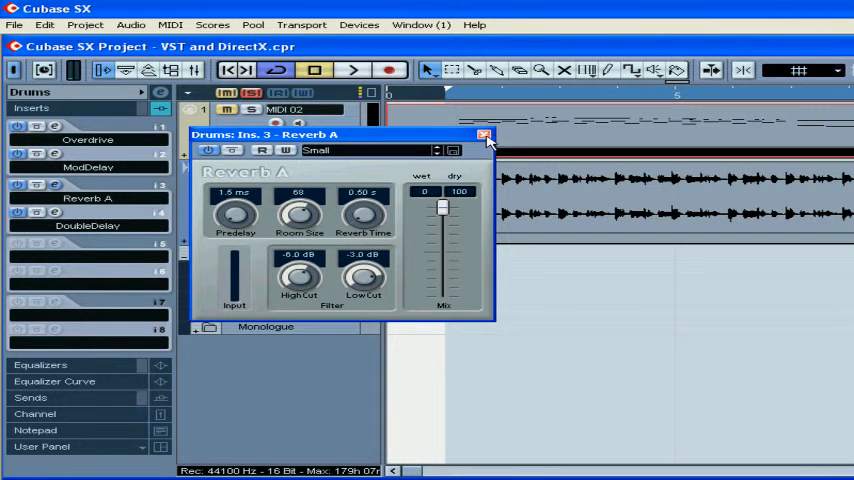
click(484, 134)
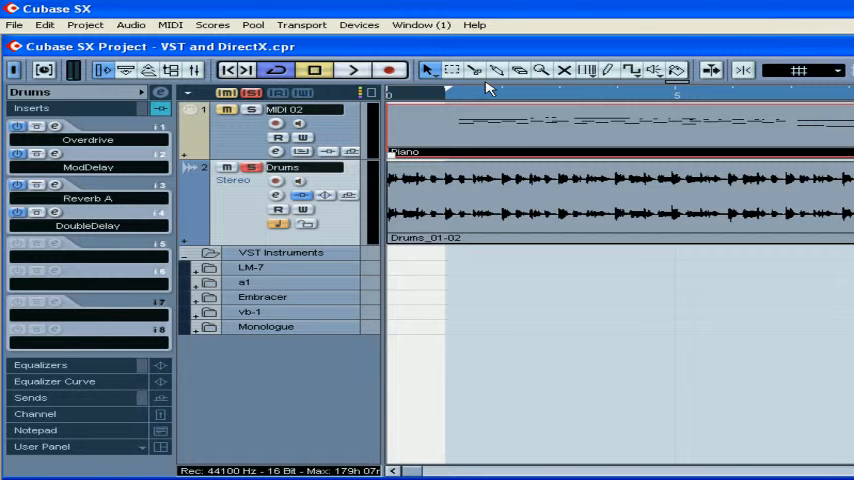
mouse_move(544, 190)
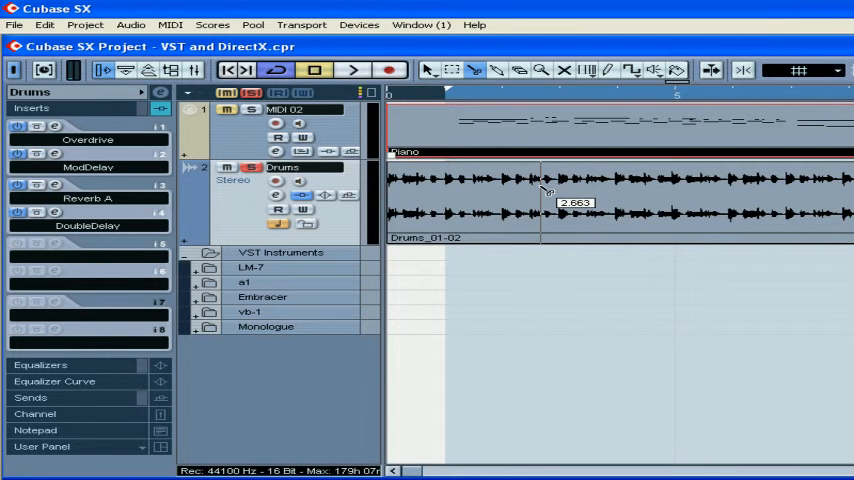
Split the Drums audio event with the Scissors tool
click(652, 204)
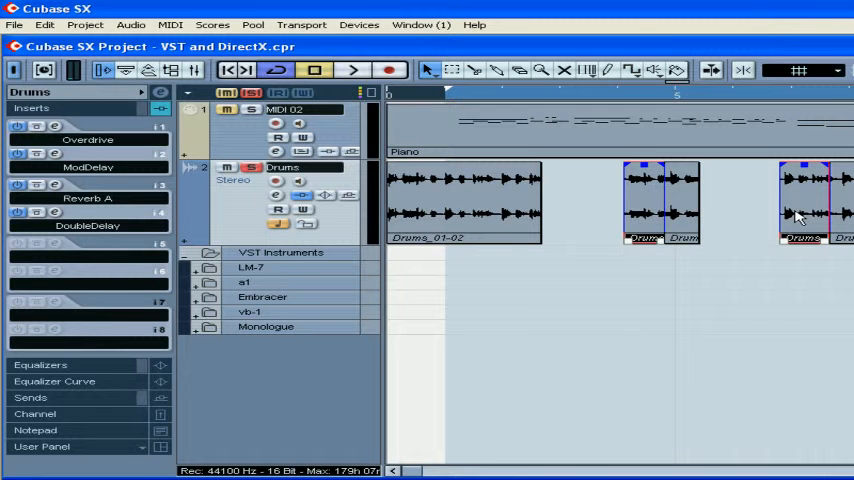
mouse_move(454, 144)
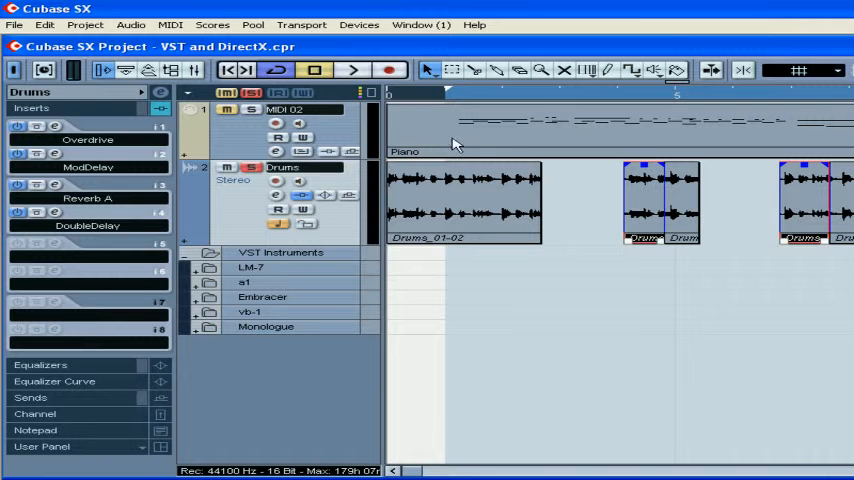
Start offline Reverb A processing on the drum events and preview it
click(130, 24)
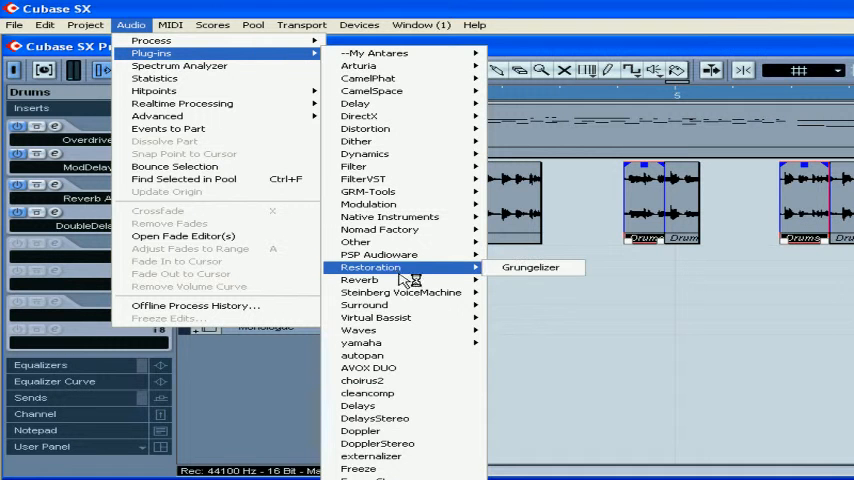
mouse_move(360, 280)
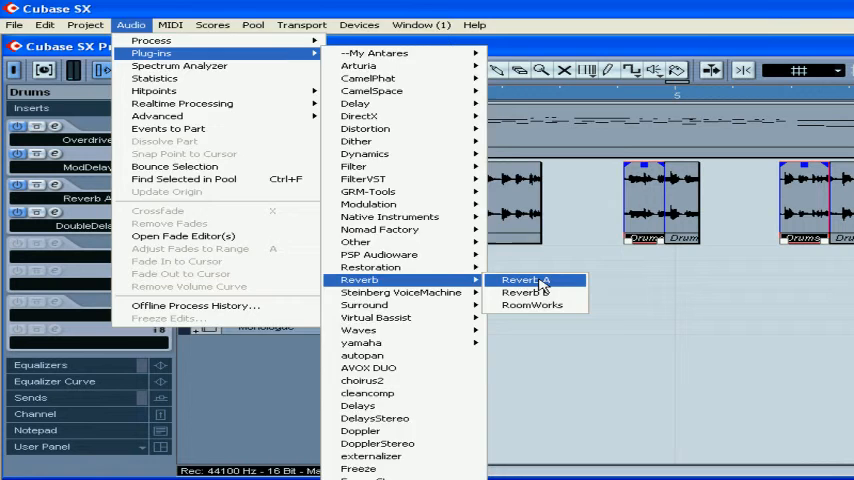
click(524, 280)
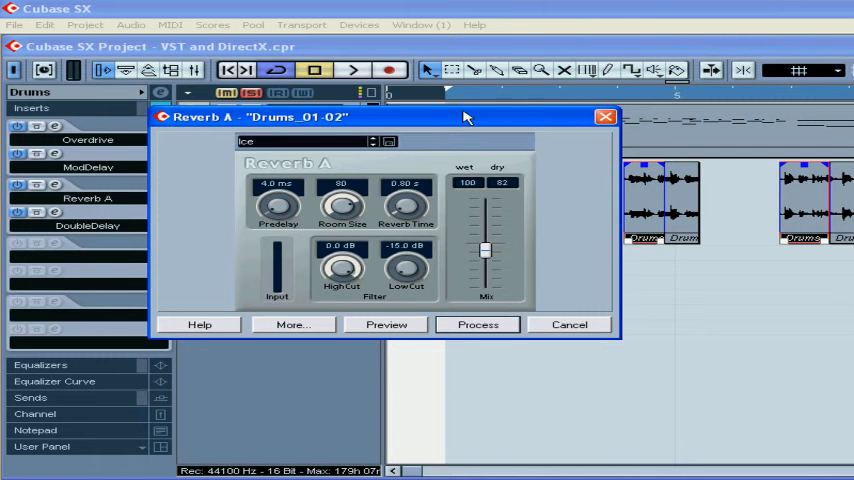
drag(466, 116, 390, 88)
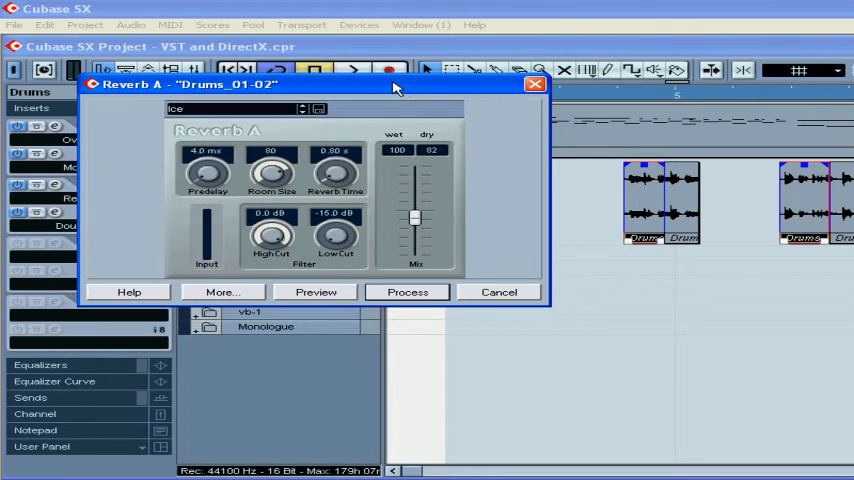
click(316, 292)
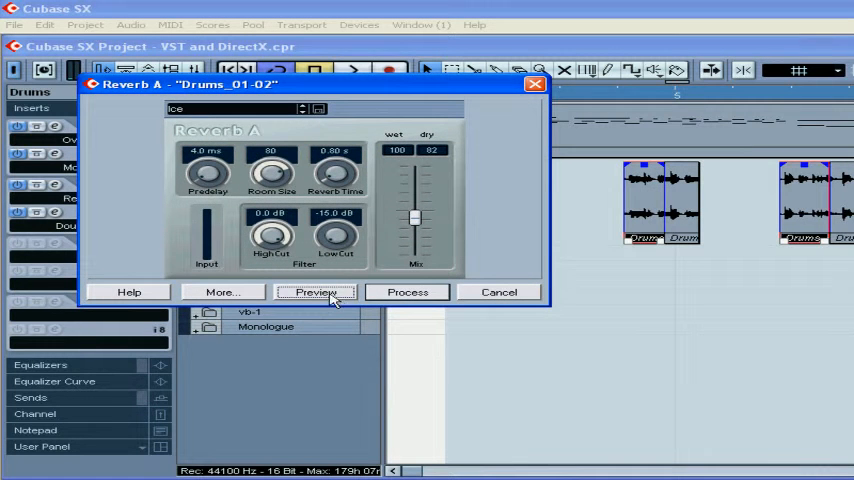
click(316, 292)
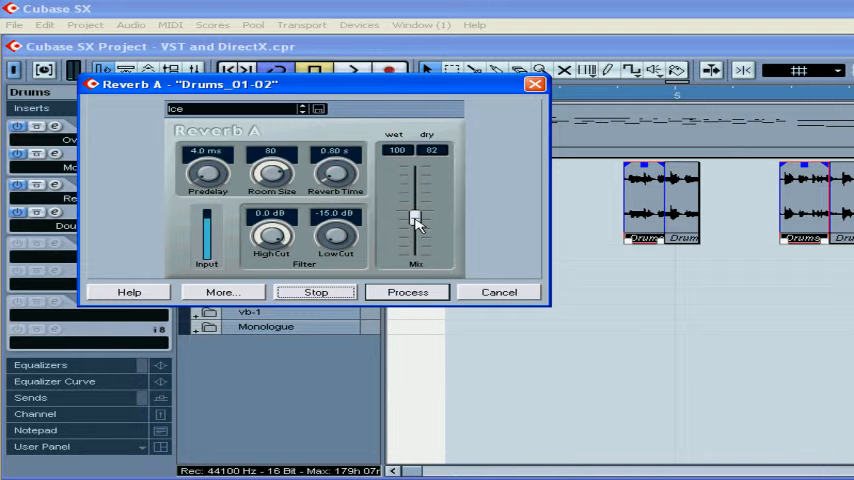
Adjust the reverb's wet and dry mix while previewing, then stop and cancel the processing
drag(416, 220, 418, 188)
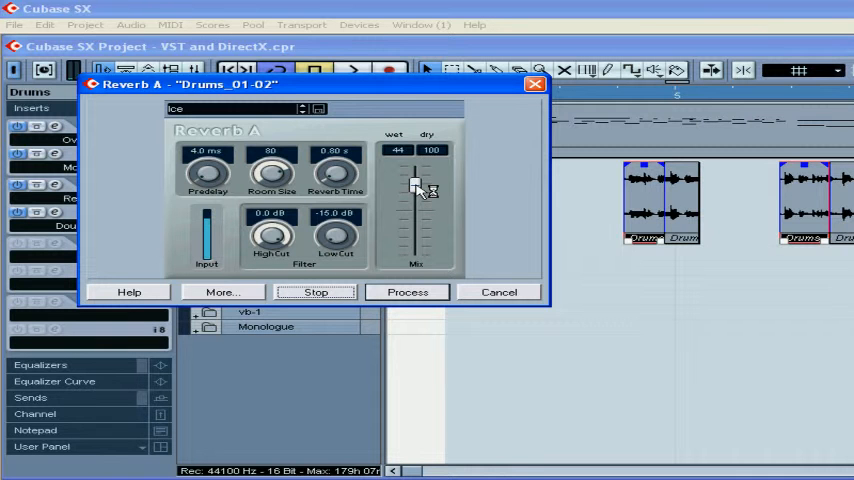
drag(416, 188, 416, 212)
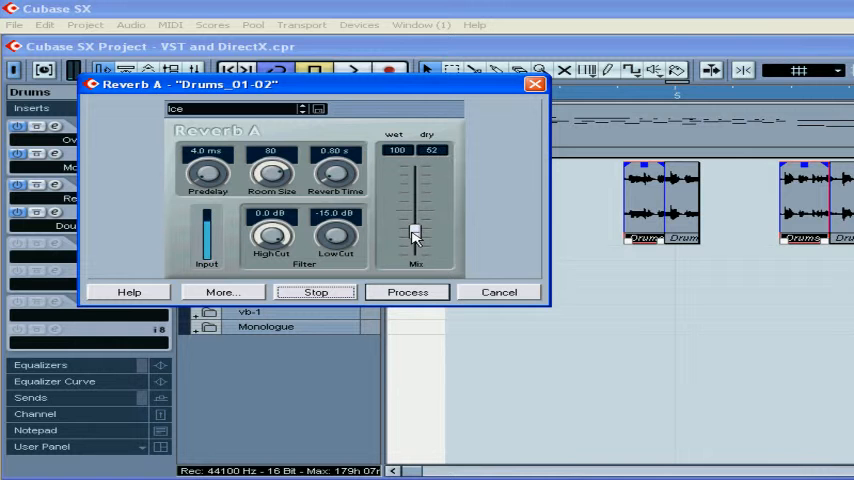
drag(416, 224, 416, 238)
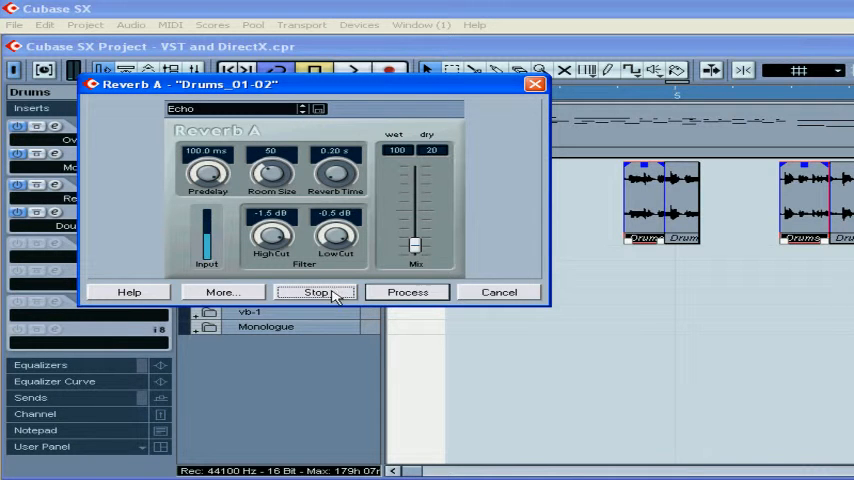
click(316, 292)
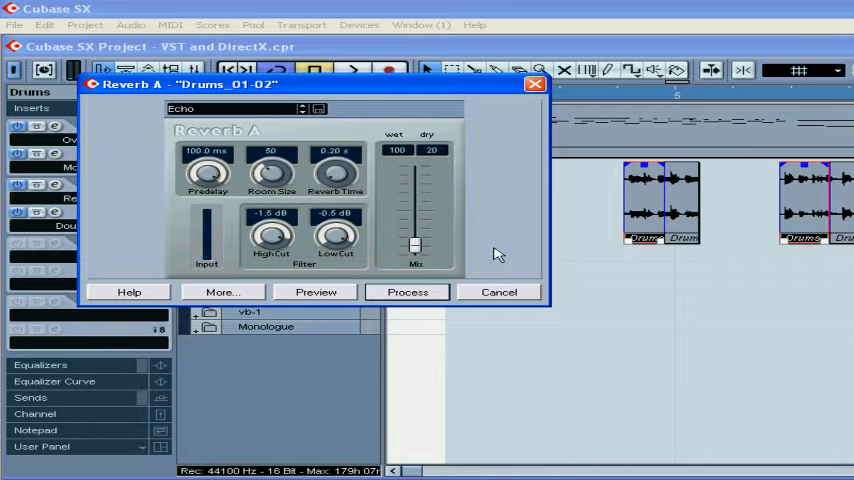
click(498, 292)
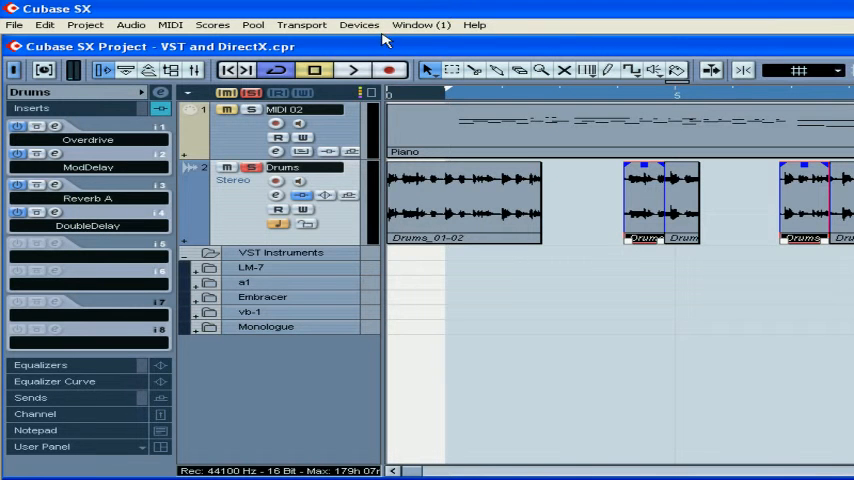
Check the Audition bus routing in VST Connections' Studio tab, close it, and bring up the Mixer
click(358, 24)
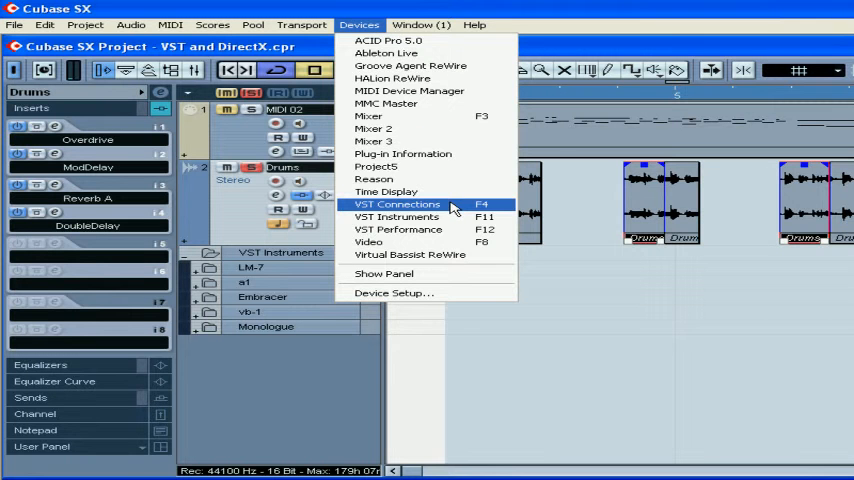
click(396, 204)
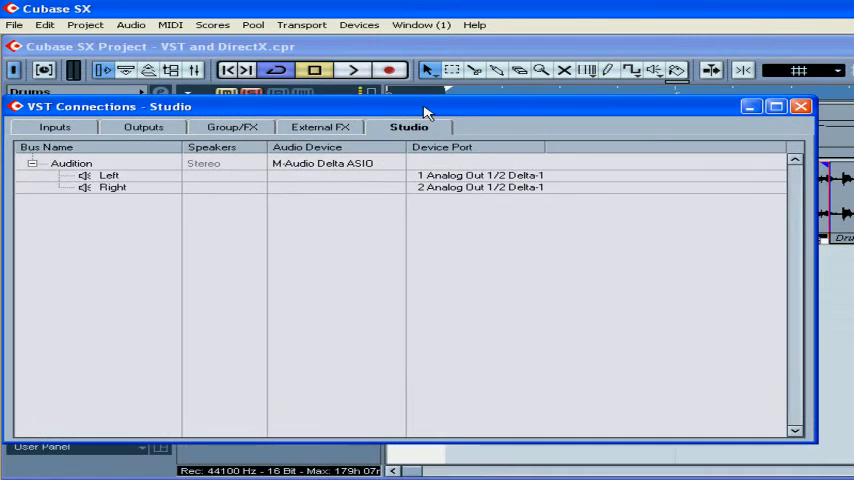
click(332, 122)
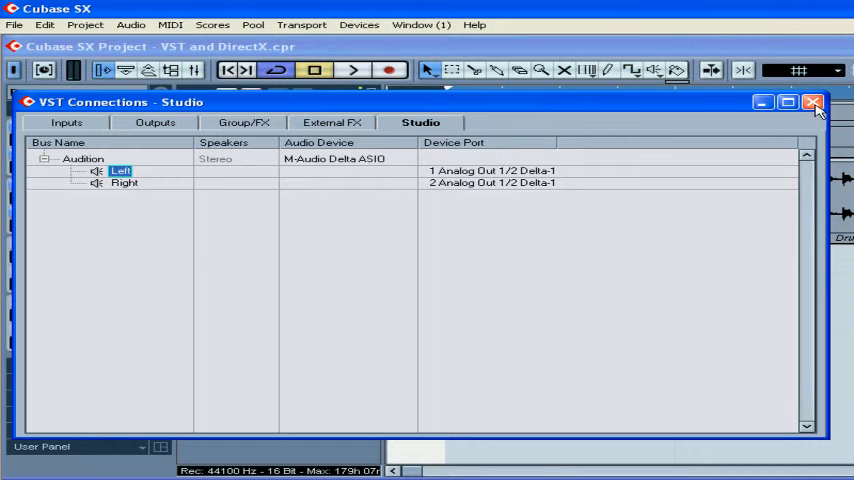
click(812, 102)
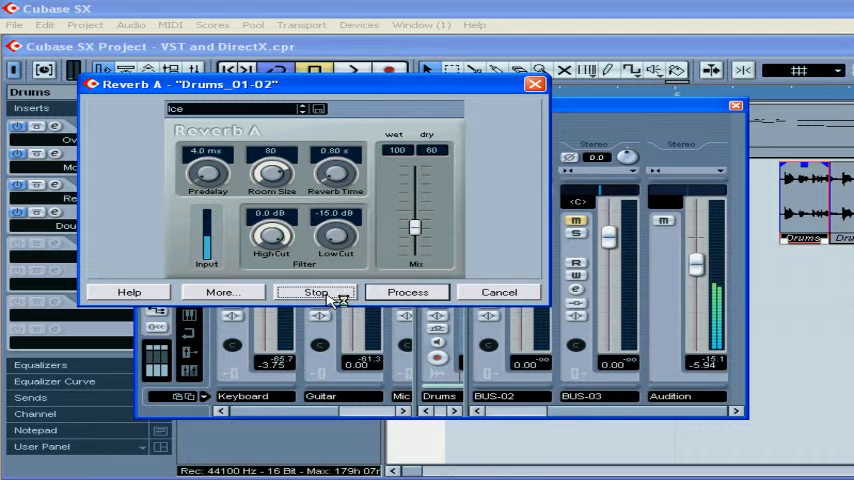
click(316, 292)
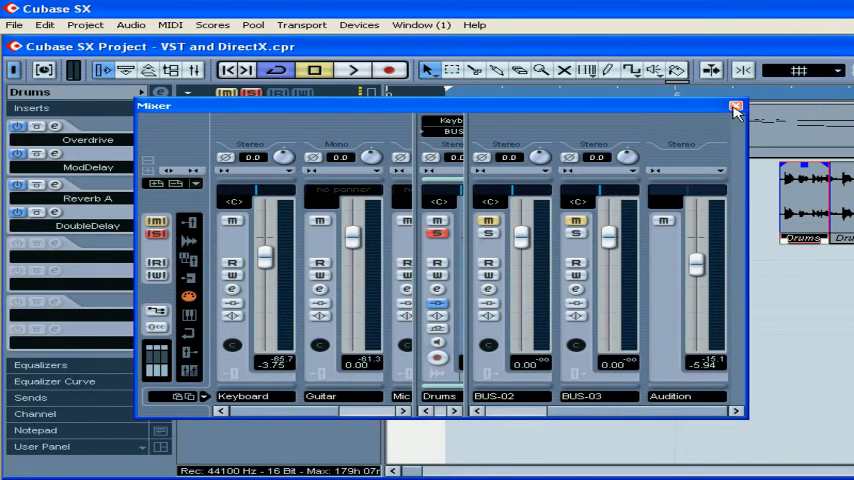
Close the Mixer and process Reverb A offline onto the drum events as a new audio version
click(736, 108)
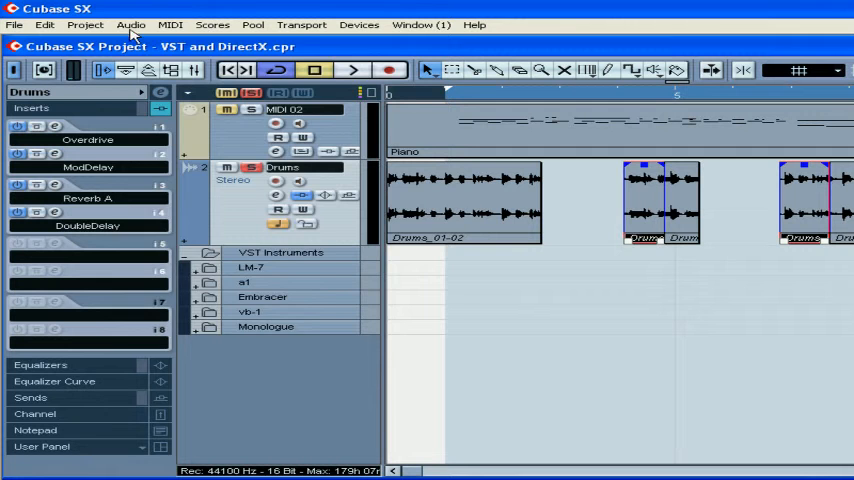
click(130, 24)
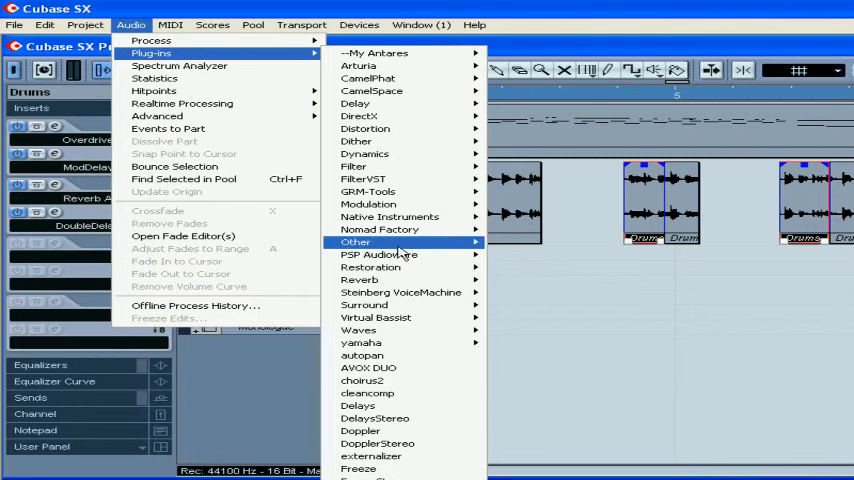
mouse_move(360, 280)
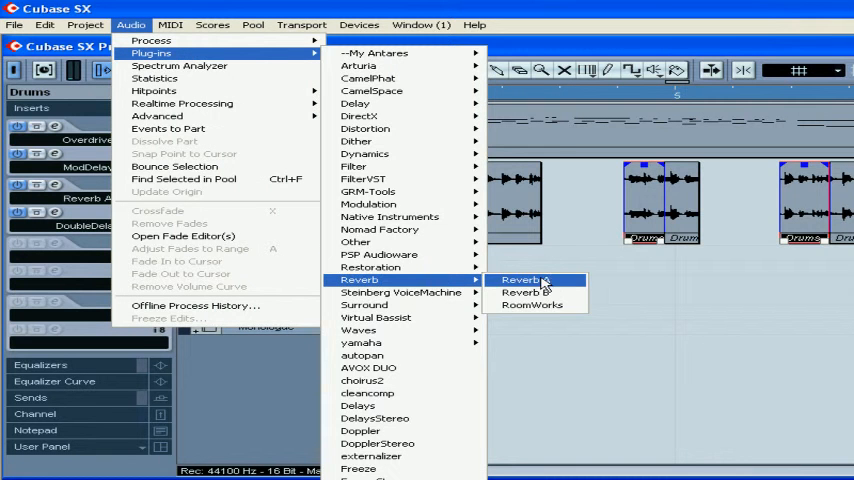
click(520, 280)
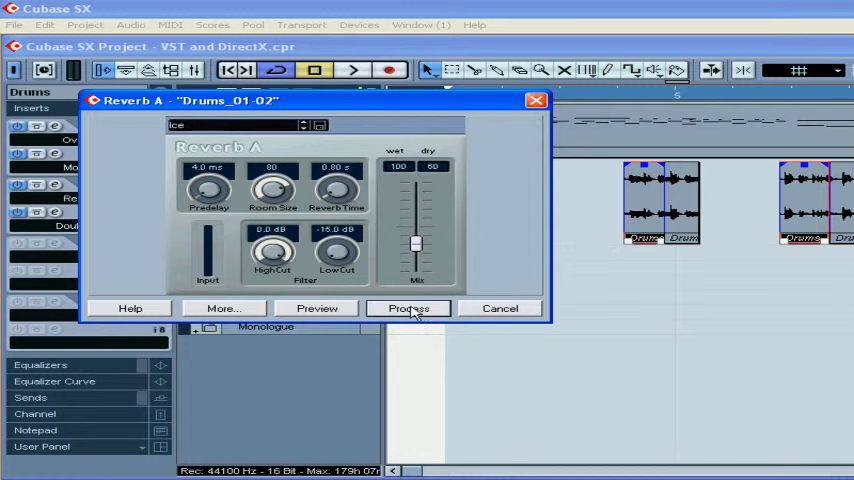
click(408, 308)
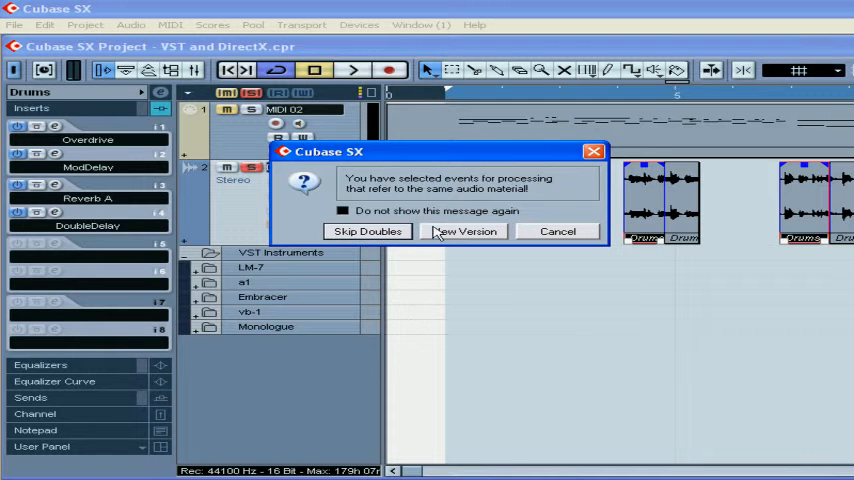
click(464, 232)
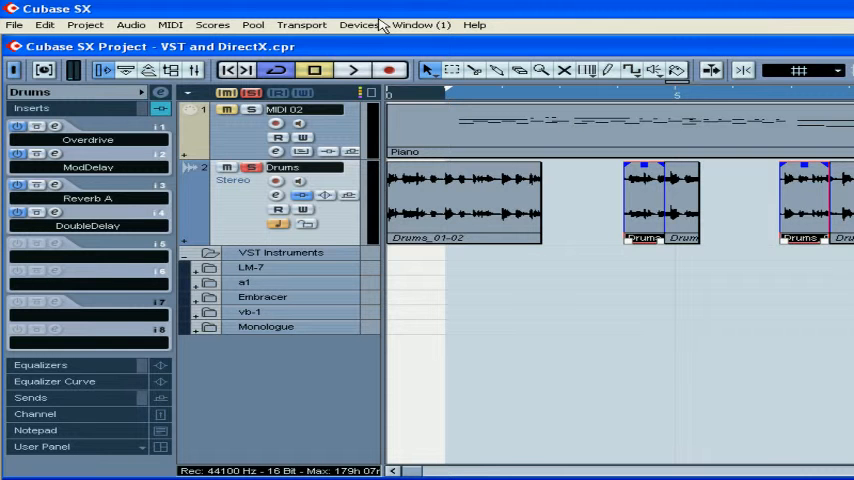
Modify the Reverb A entry in Offline Process History, re-process and replace the original
click(130, 24)
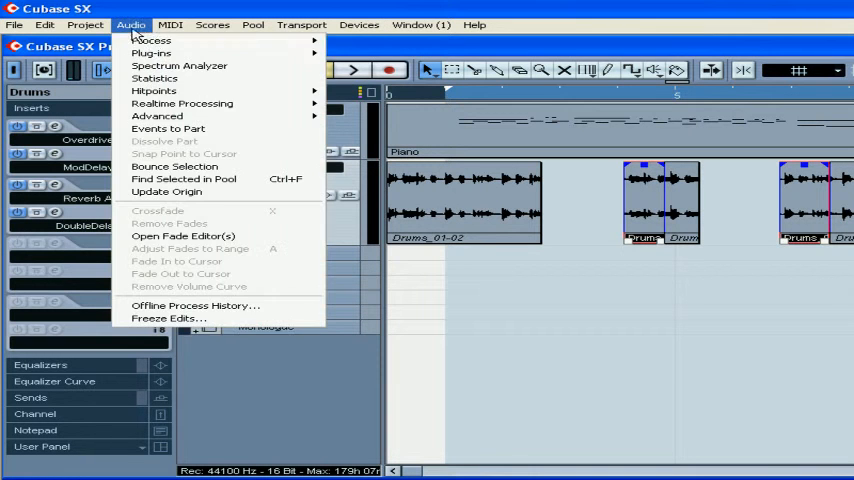
mouse_move(270, 312)
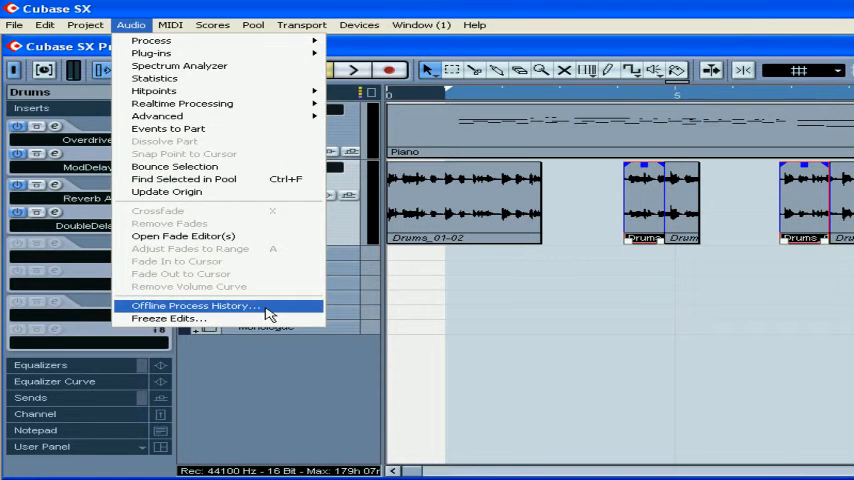
click(192, 304)
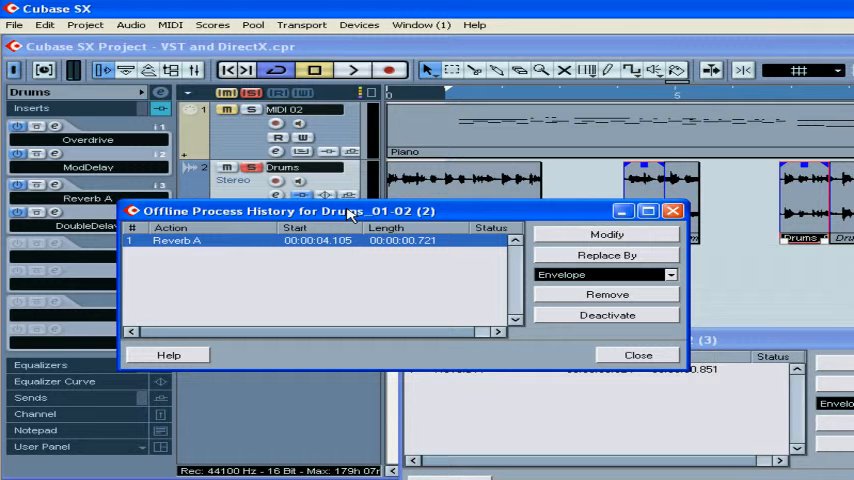
mouse_move(572, 212)
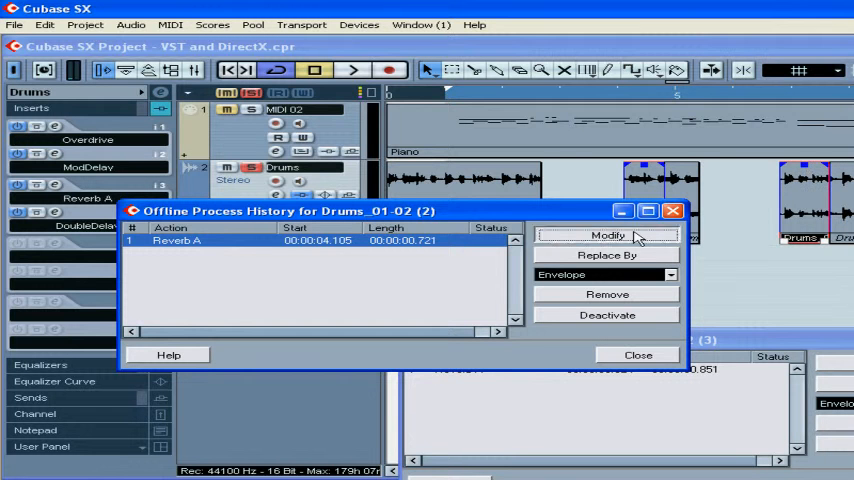
click(608, 234)
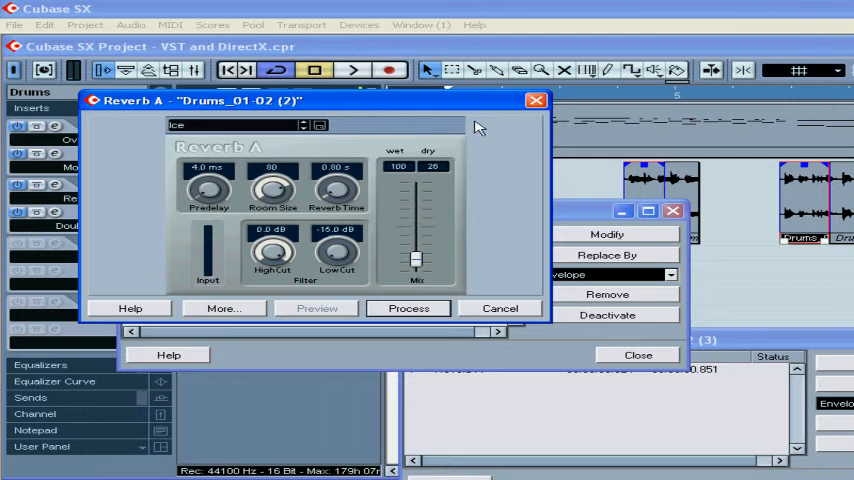
click(408, 308)
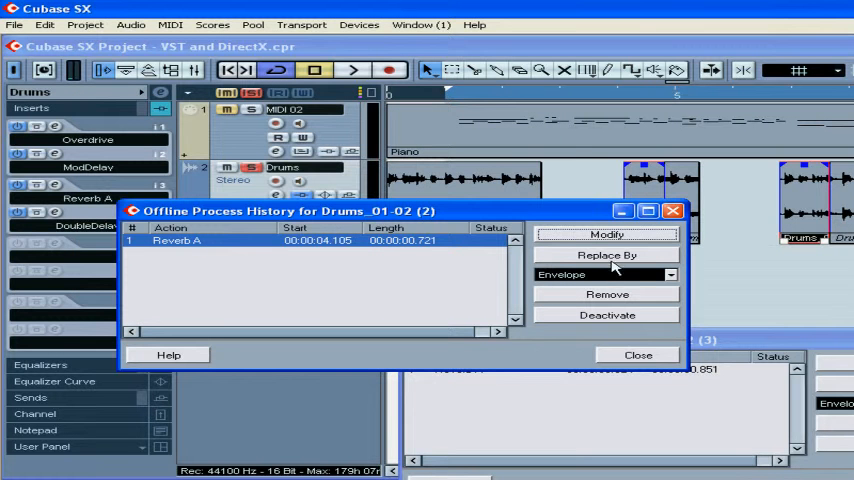
click(606, 256)
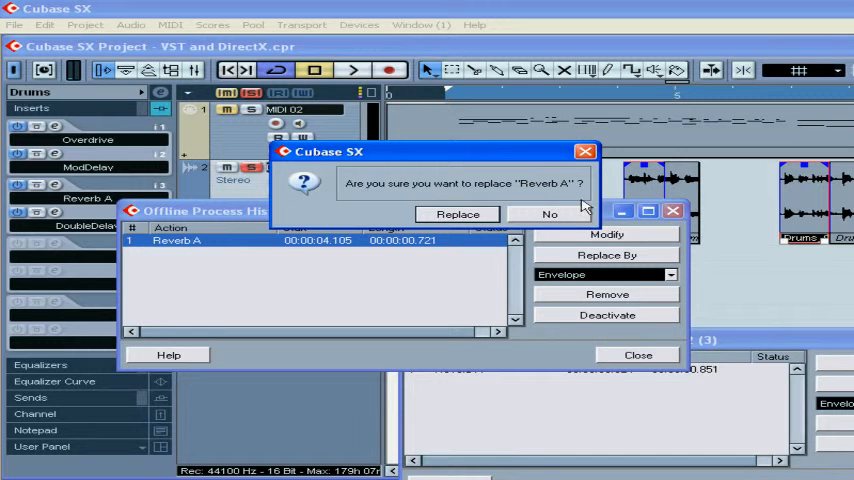
click(458, 214)
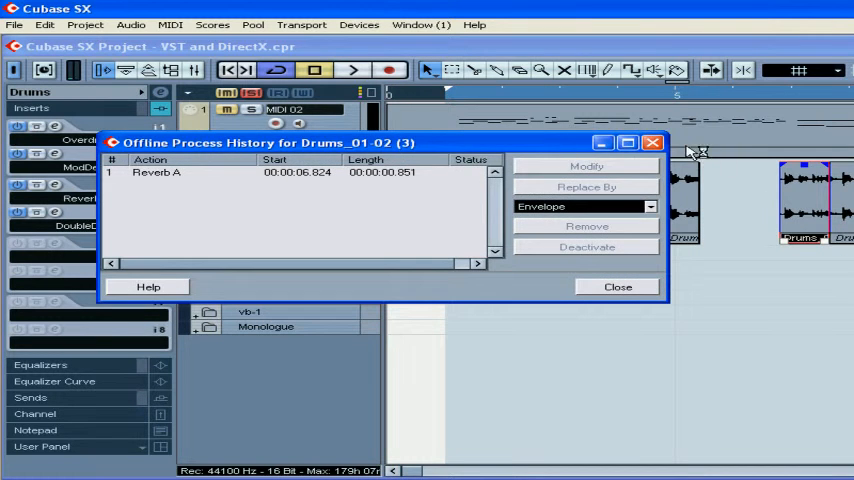
click(616, 288)
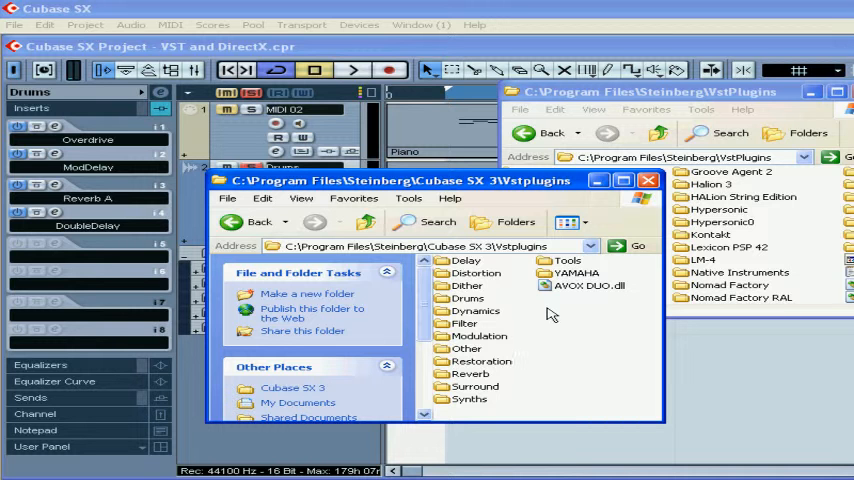
Create 'My Plug-ins Folder' inside the Vstplugins folder and open it
right_click(548, 312)
text(My Plug-ins Folder)
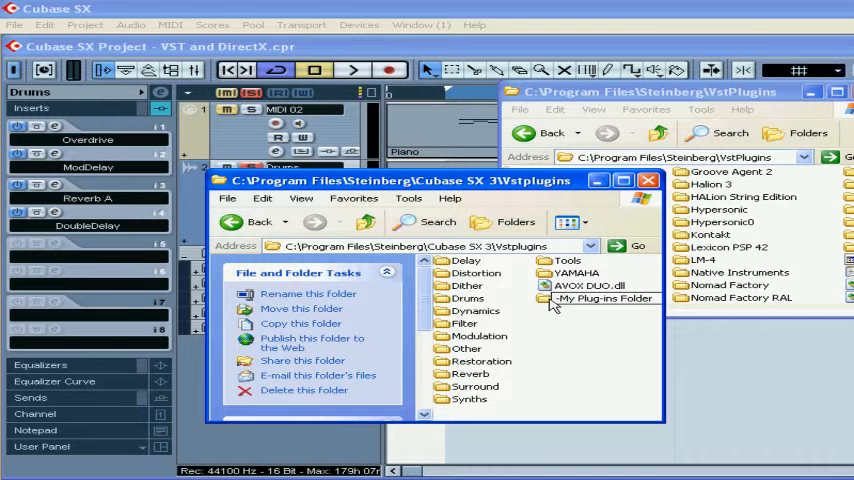
click(588, 284)
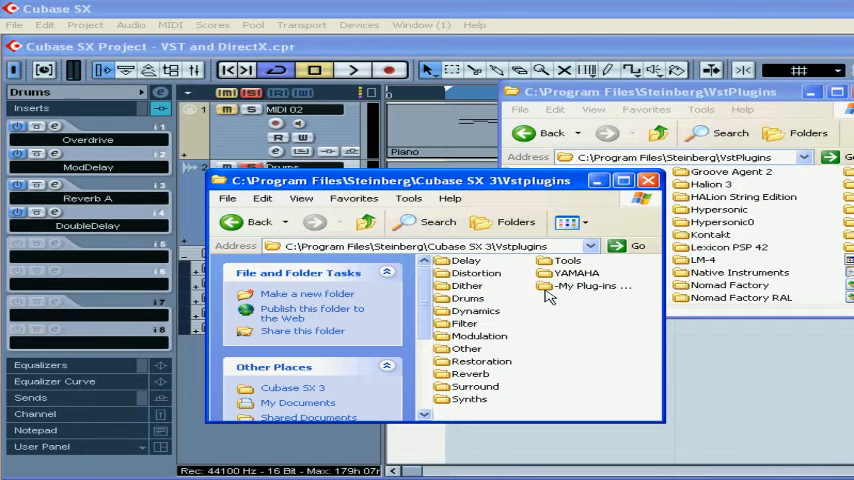
double_click(592, 286)
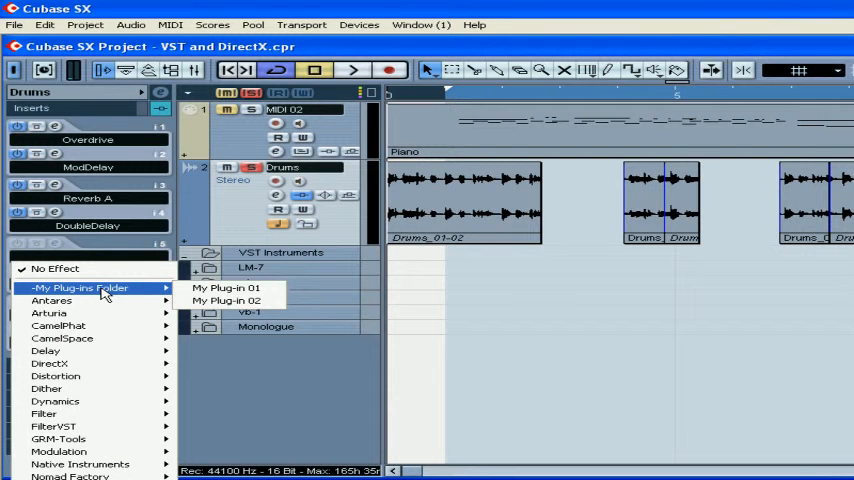
mouse_move(228, 288)
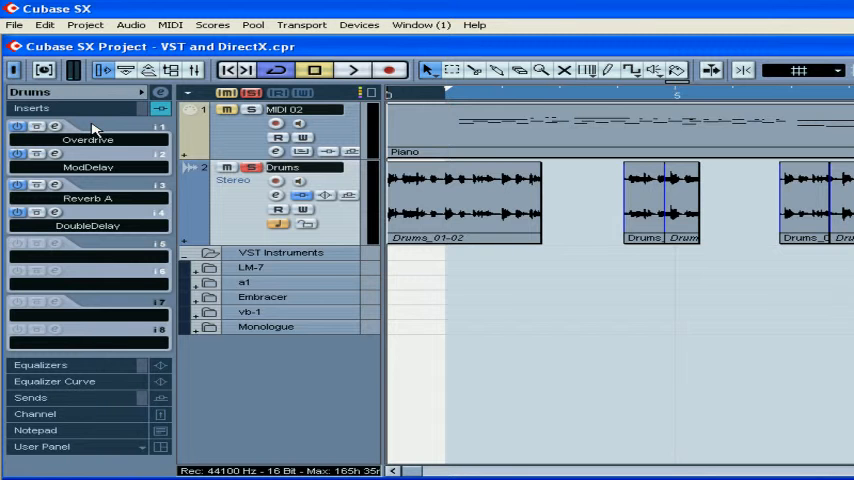
Bring up the Devices menu over the project with the Drums track inserts
click(360, 24)
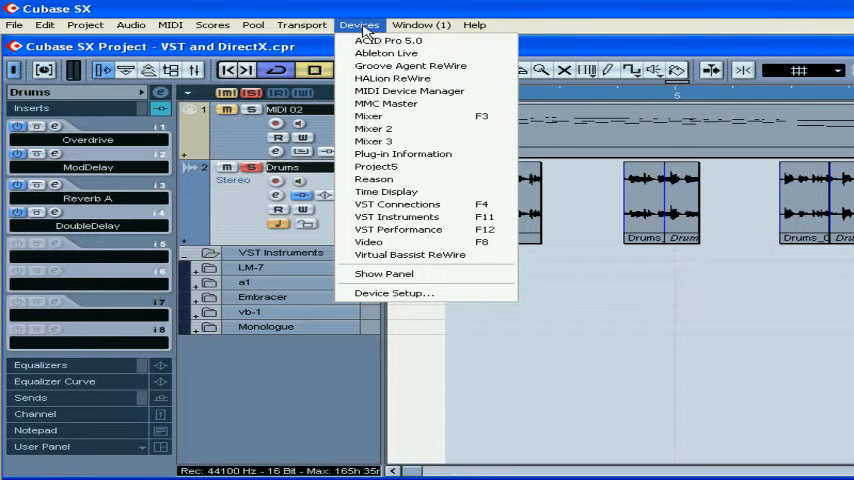
Review Plug-in Information across the MIDI and other categories, sorted by name, with Reverb A's editor shown
click(402, 152)
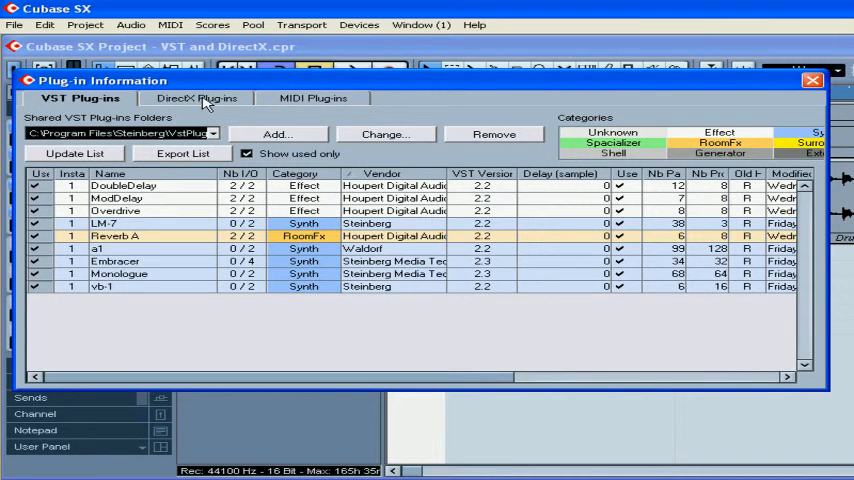
click(312, 98)
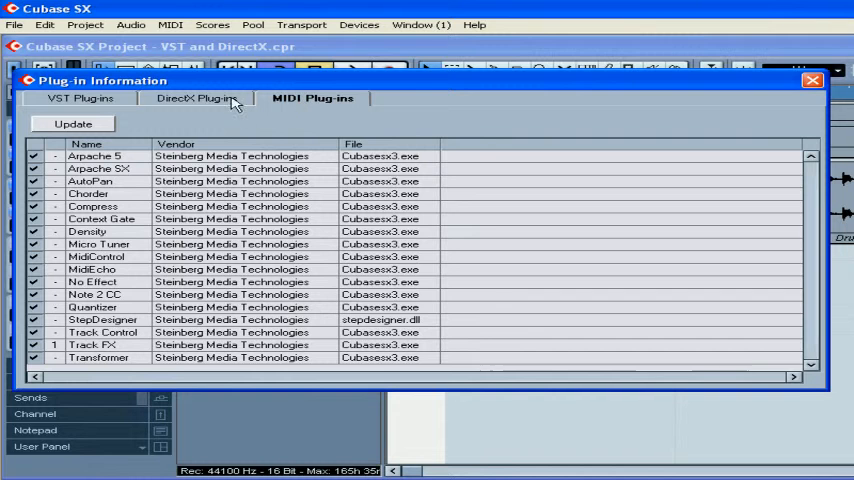
click(80, 98)
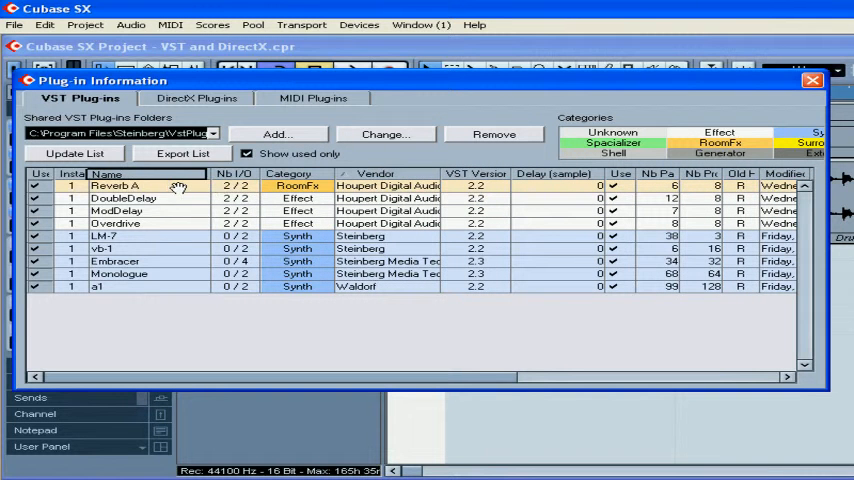
click(128, 172)
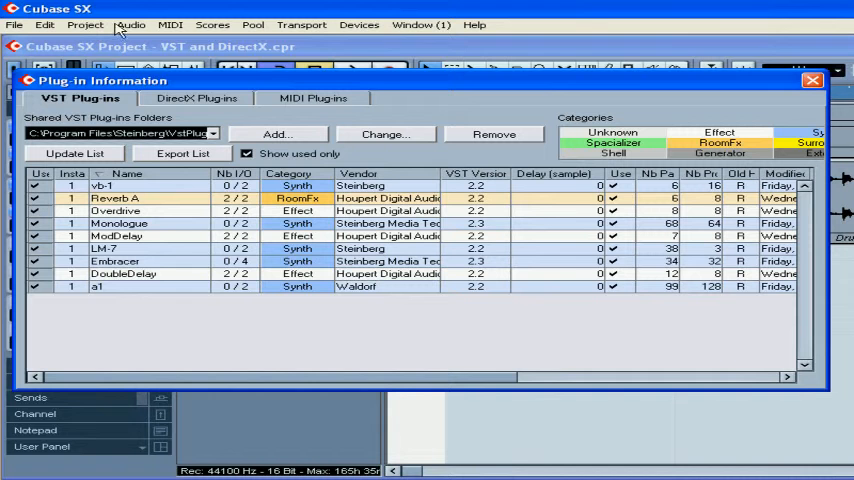
click(130, 24)
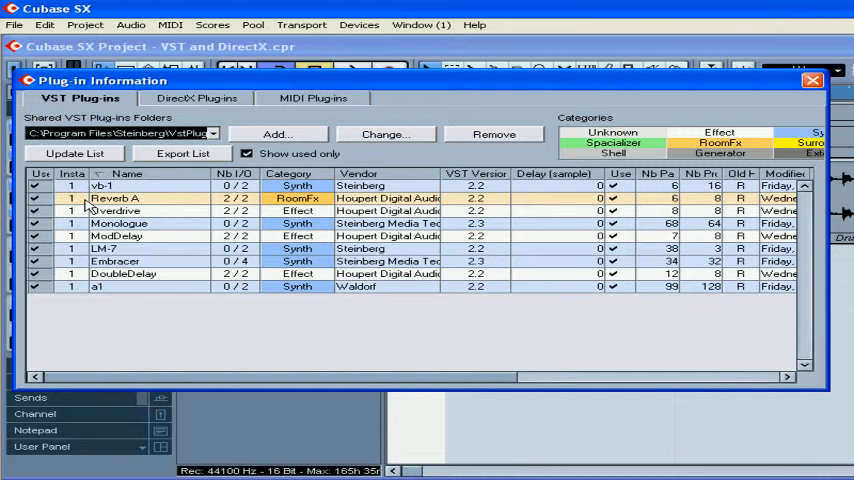
mouse_move(116, 212)
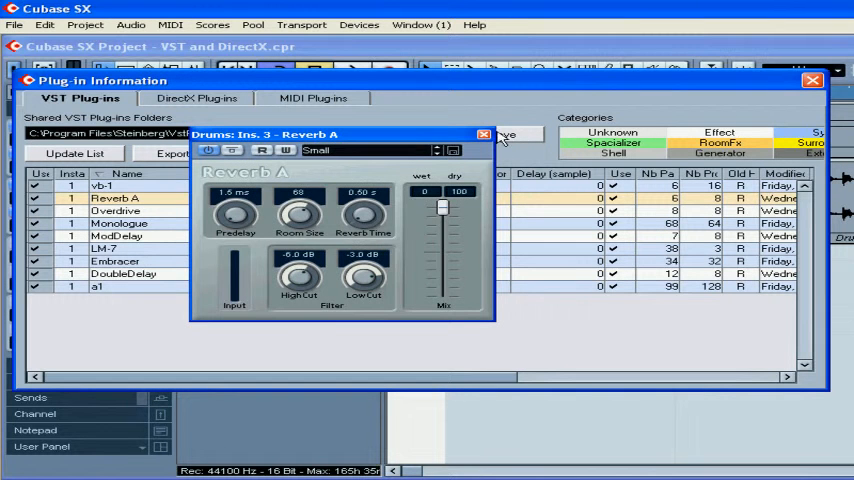
Close the Reverb A editor and the Plug-in Information window, returning to the arrangement
click(484, 134)
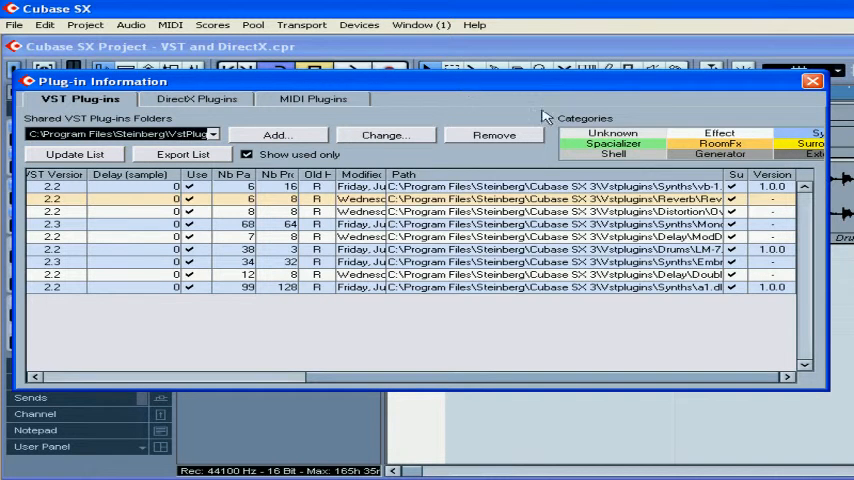
click(812, 80)
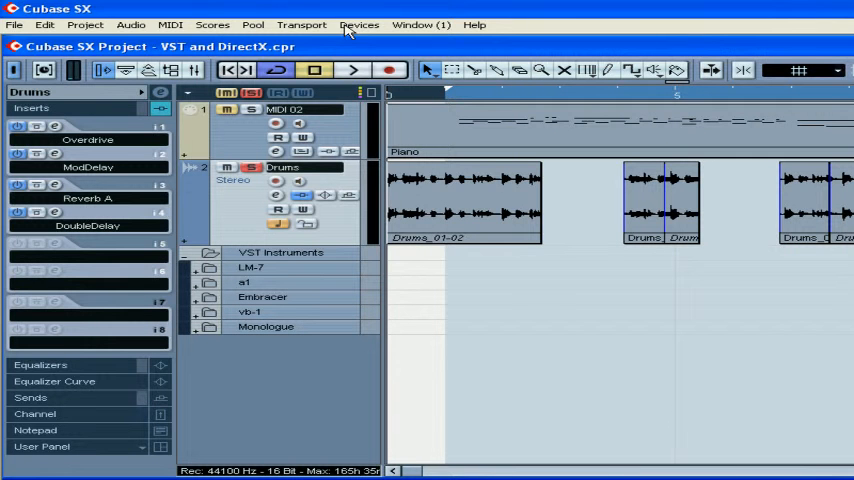
Bring up the VST Instruments rack from the Devices menu to load Hypersonic
click(360, 24)
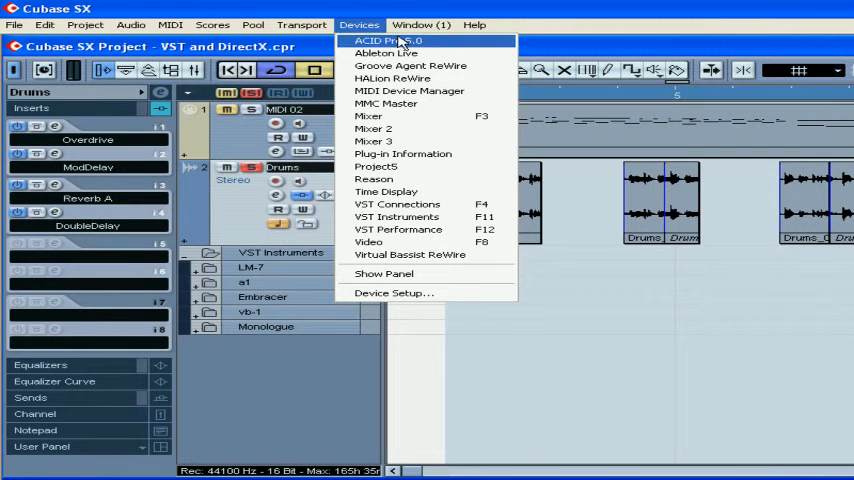
mouse_move(396, 216)
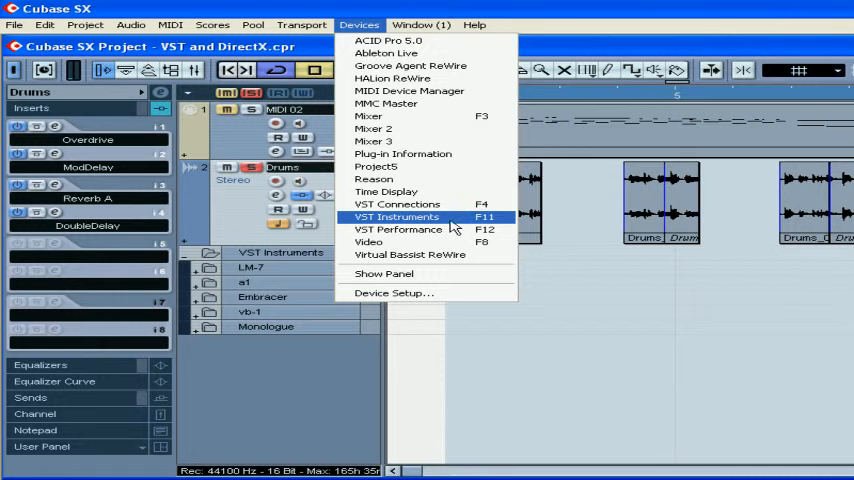
click(396, 216)
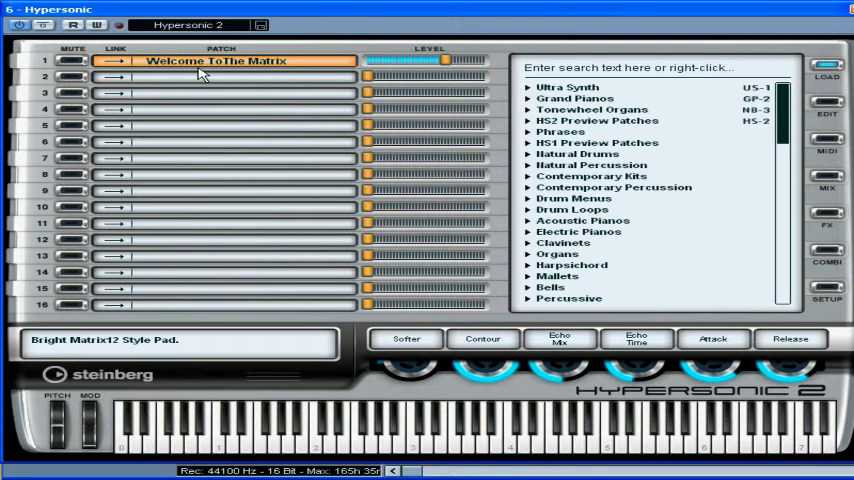
Load the Bells patch 7 Years In Tibet into Hypersonic's part 1 from the browser
click(826, 108)
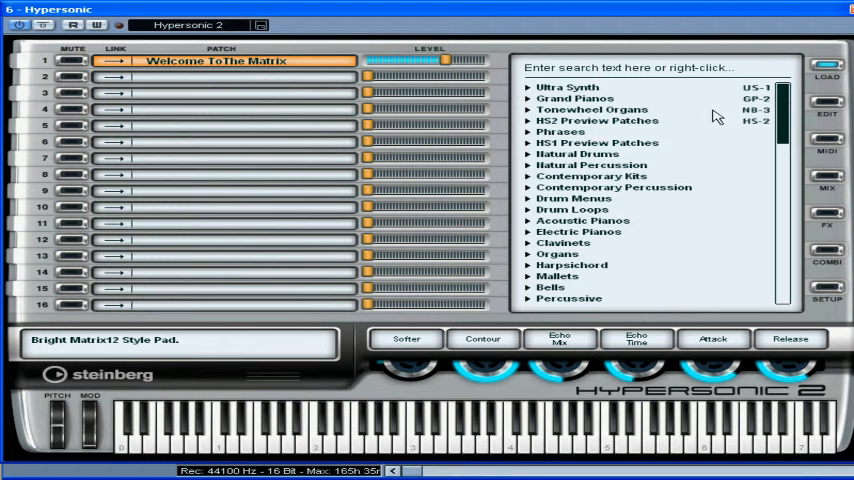
click(556, 154)
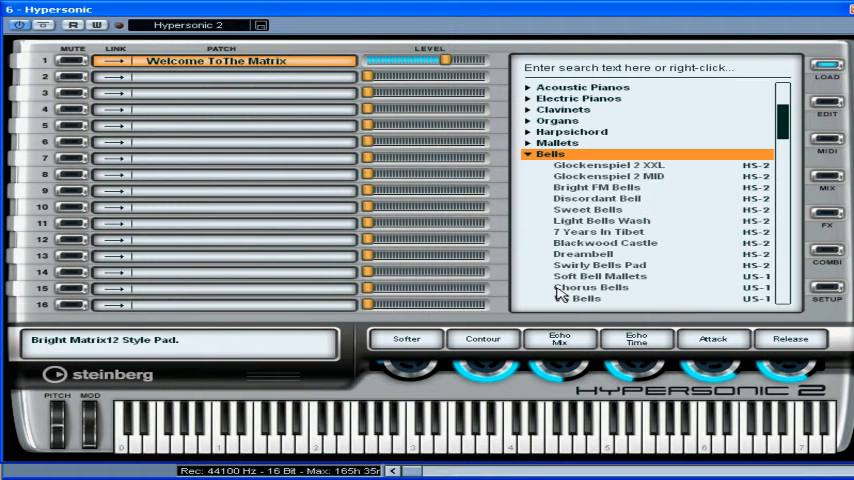
double_click(596, 232)
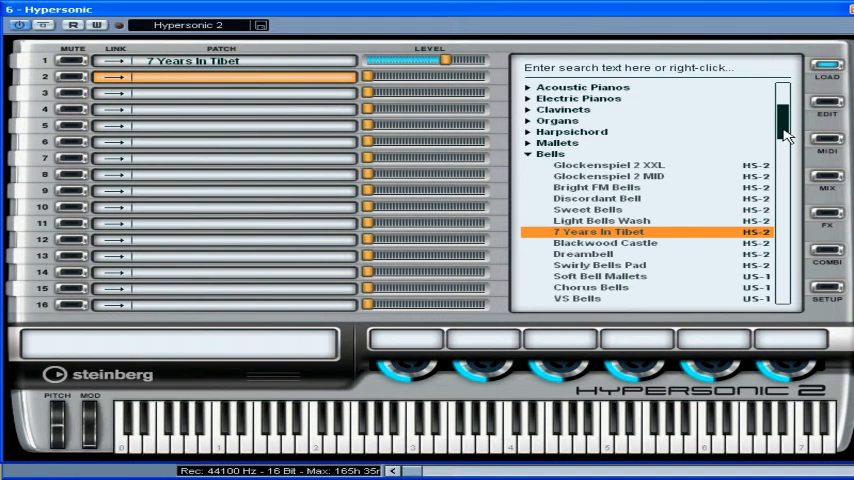
scroll(down, 3)
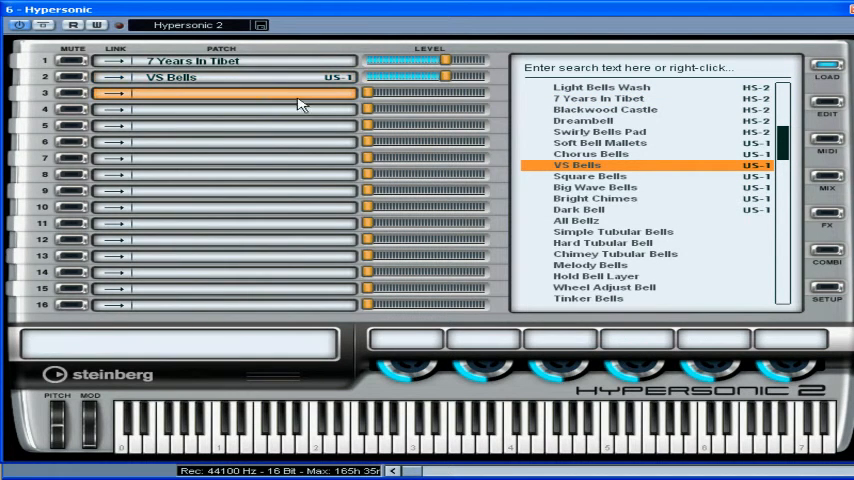
mouse_move(608, 222)
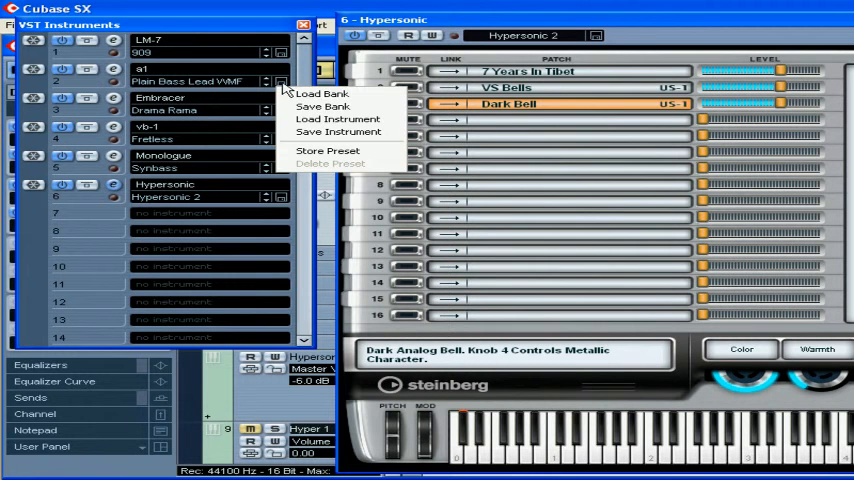
mouse_move(328, 152)
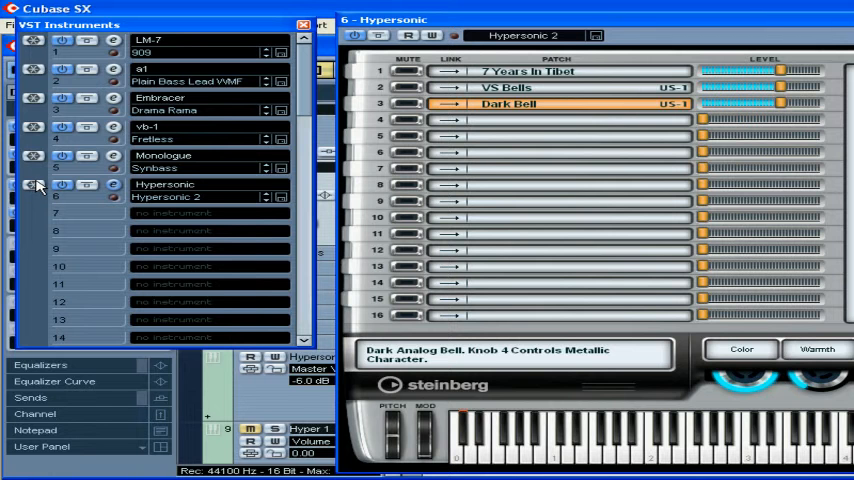
click(112, 188)
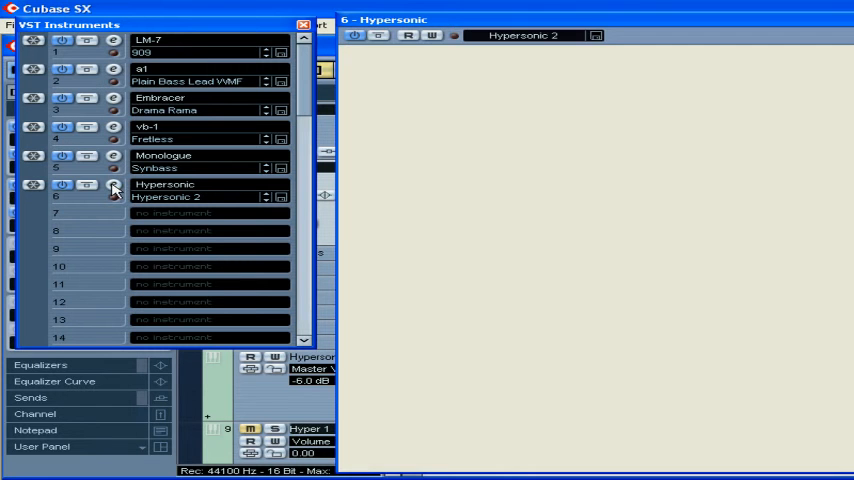
click(112, 188)
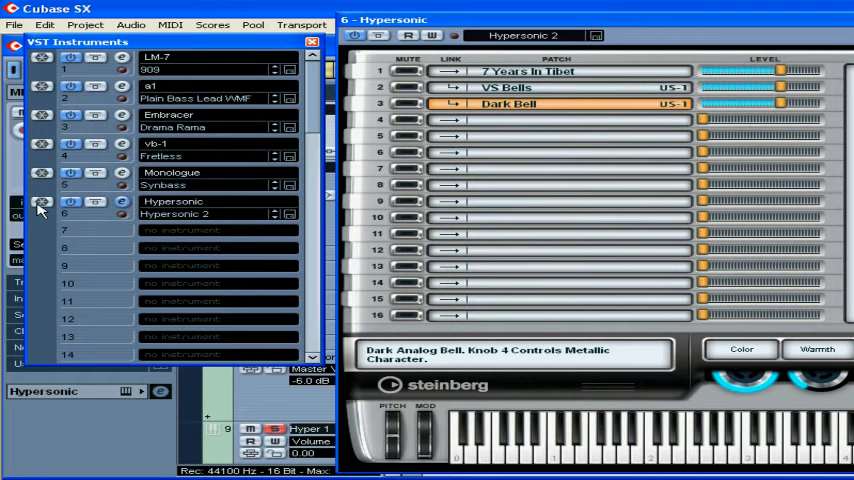
Show the Mixer with channels for Embracer, VB-1 and Monologue
click(42, 200)
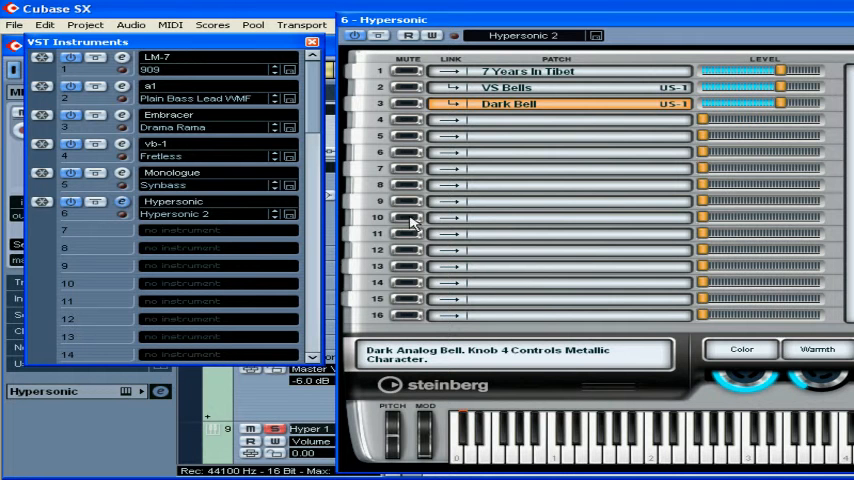
mouse_move(176, 64)
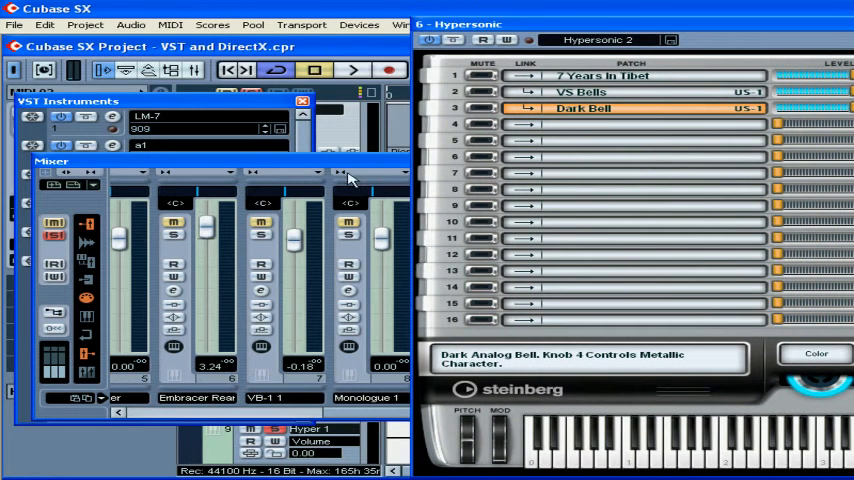
Widen the Mixer and scroll right to reveal Hypersonic's Hyper 1–4 output channels
click(356, 68)
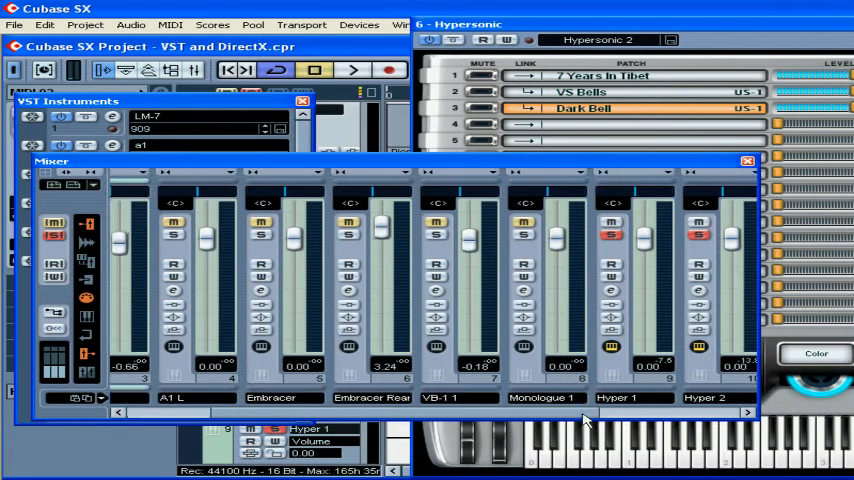
scroll(right, 3)
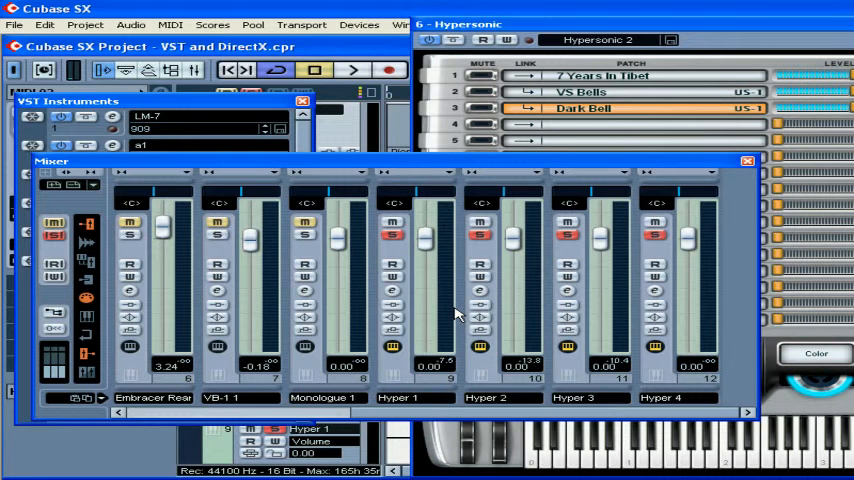
mouse_move(530, 190)
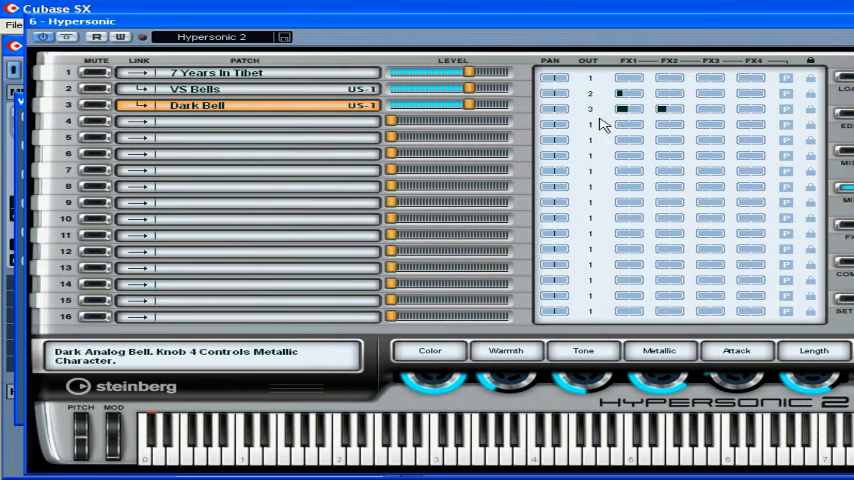
mouse_move(624, 140)
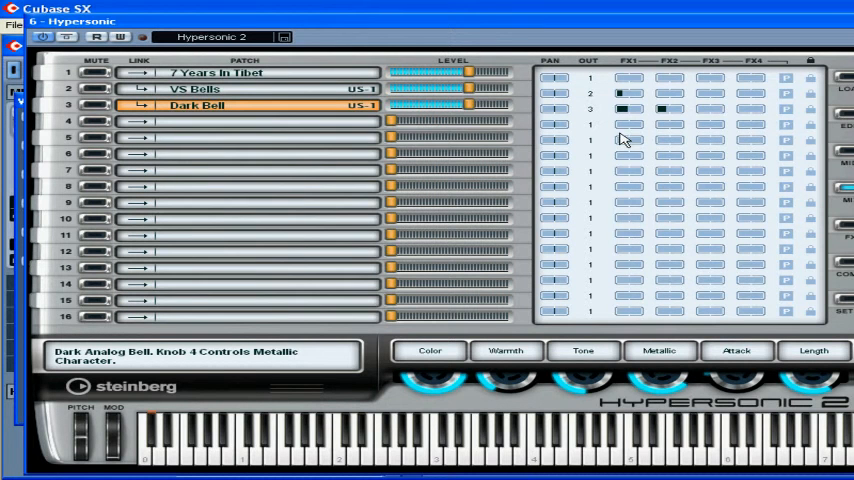
mouse_move(596, 116)
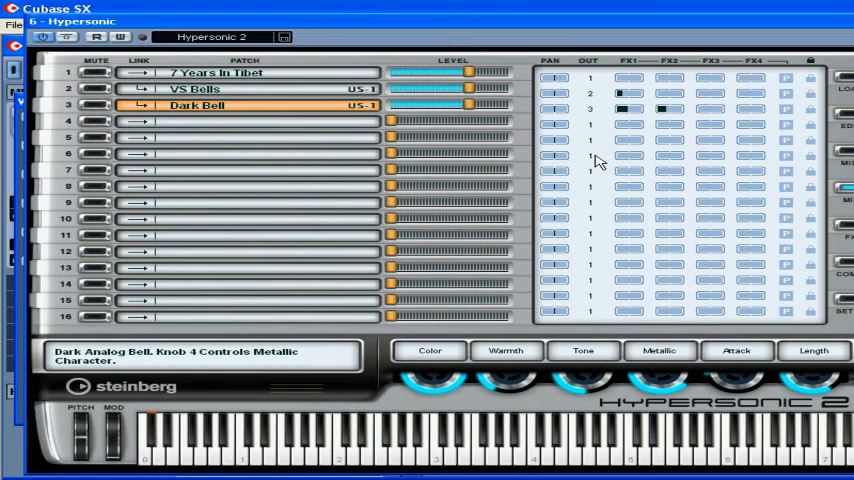
mouse_move(824, 28)
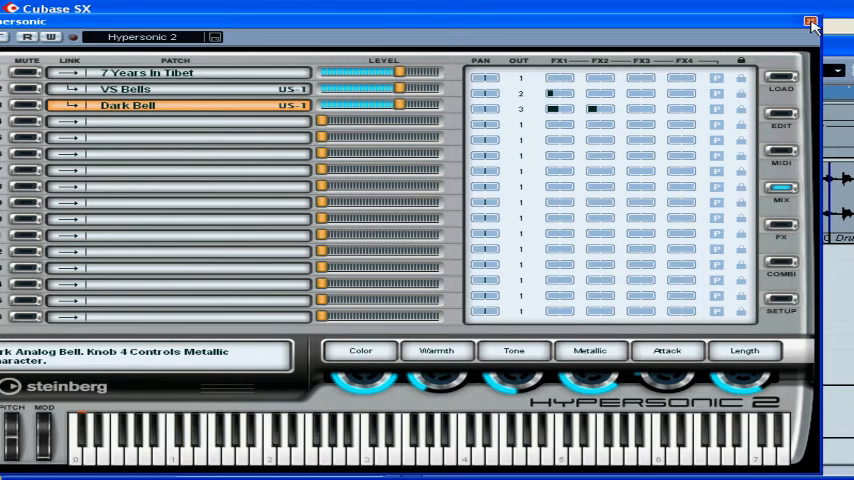
Close the Hypersonic 2 editor and the VST Instruments rack, leaving the Mixer
click(812, 22)
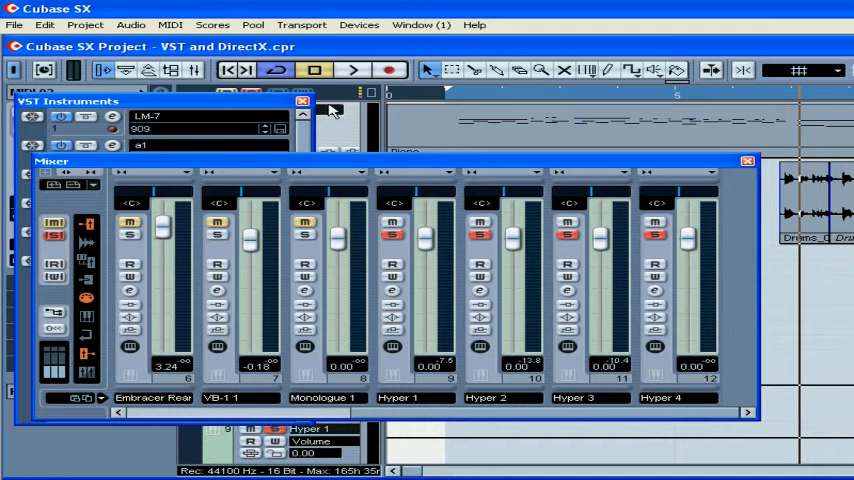
click(302, 100)
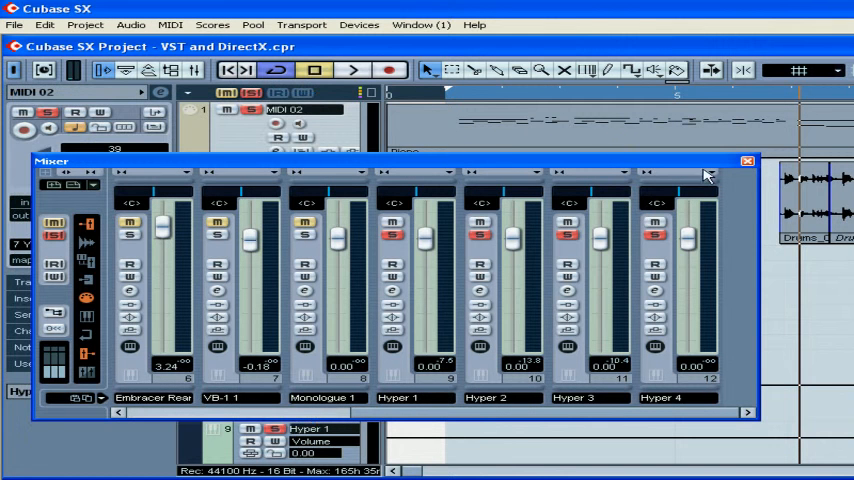
Close the Mixer and scroll the arrangement to the Hypersonic volume and Hyper 1–4 tracks
click(748, 160)
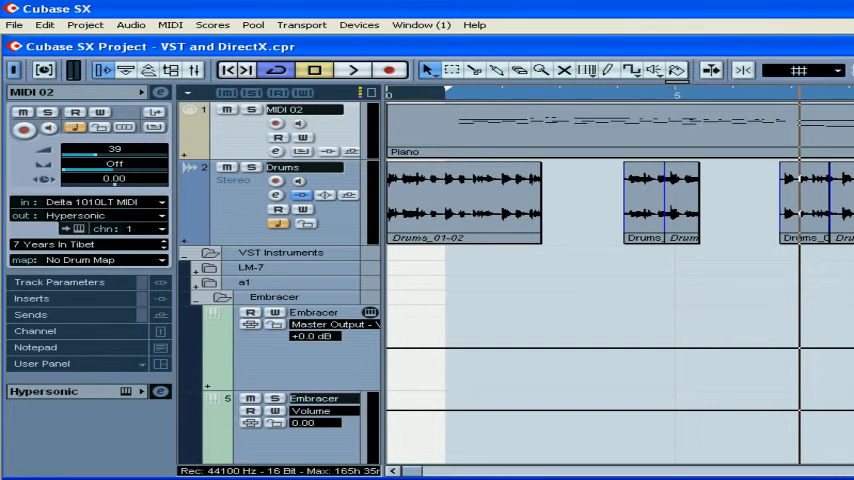
scroll(down, 3)
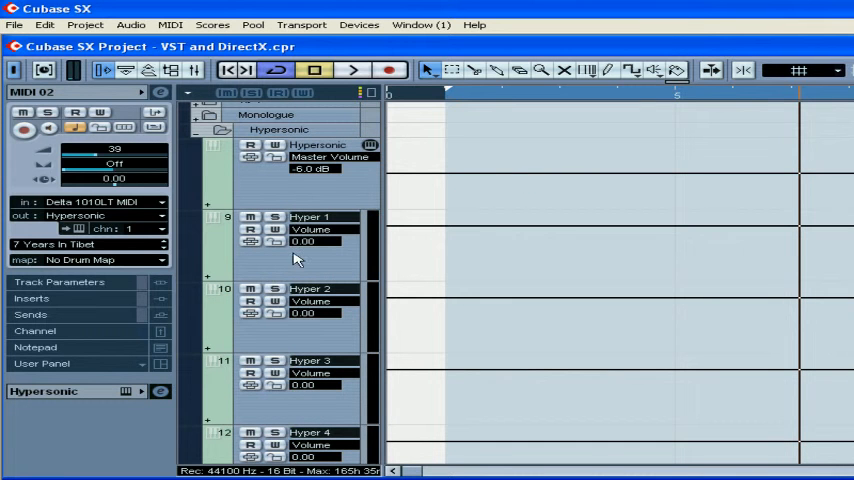
mouse_move(196, 156)
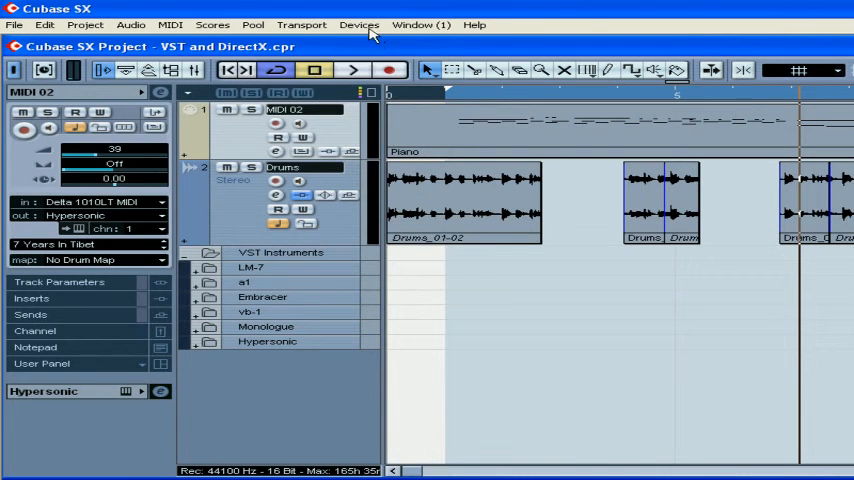
Load a second LM-7 in slot 7 of the VST Instruments rack and show its drum editor
click(360, 24)
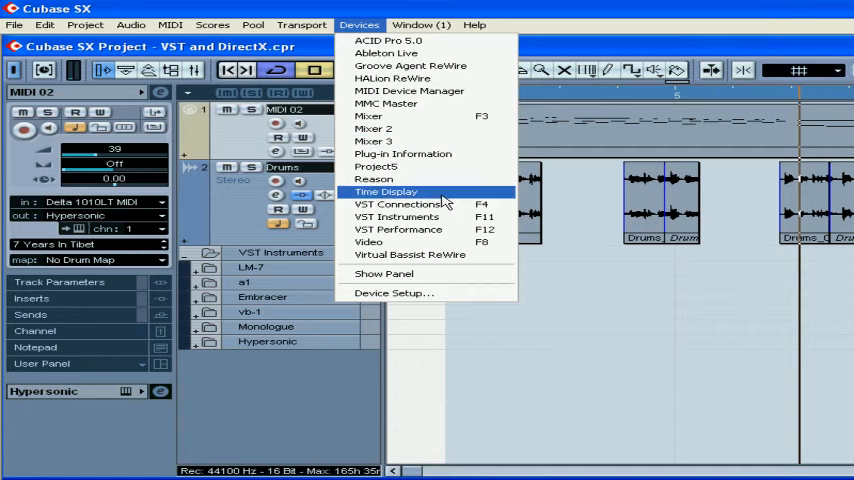
click(396, 216)
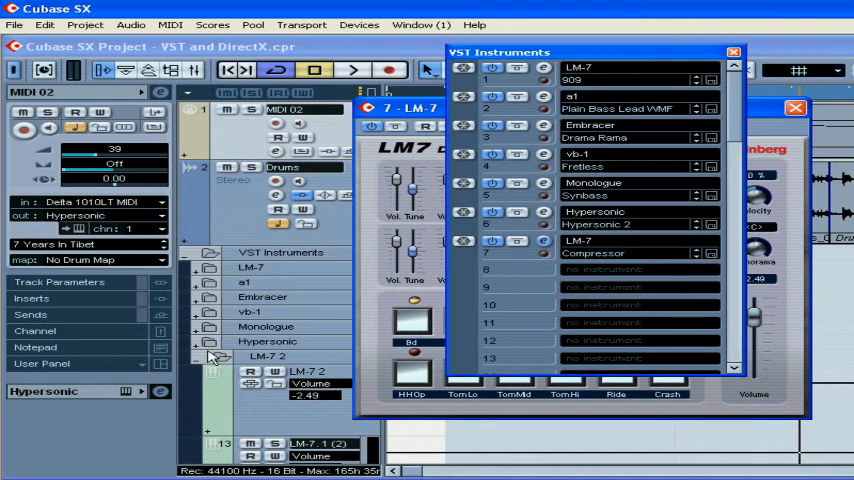
click(796, 108)
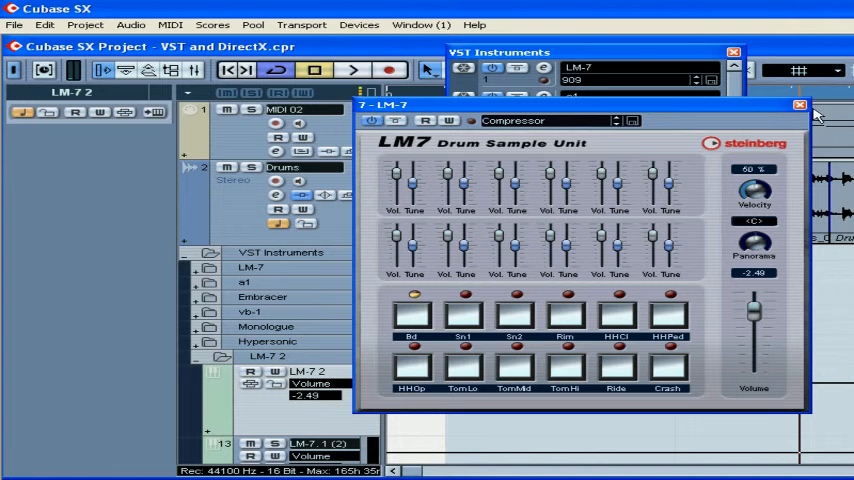
Close the LM7 drum editor and lower the LM-7 channel volume to about -5.94 dB
click(800, 104)
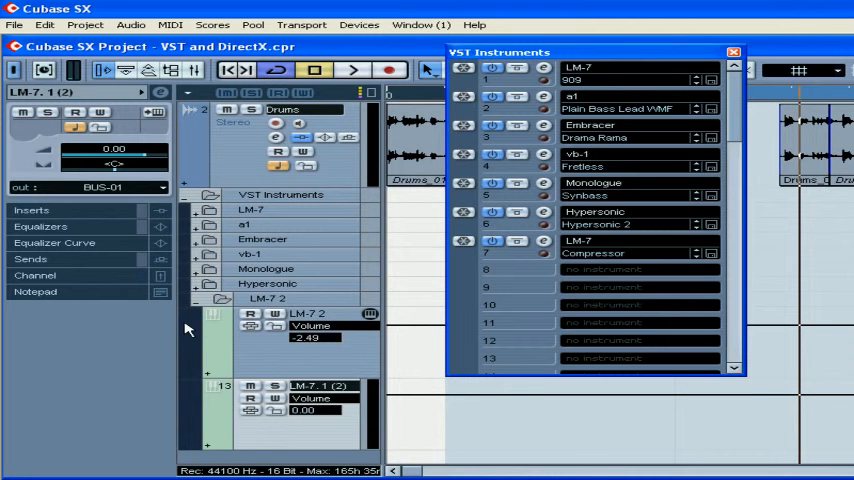
mouse_move(92, 188)
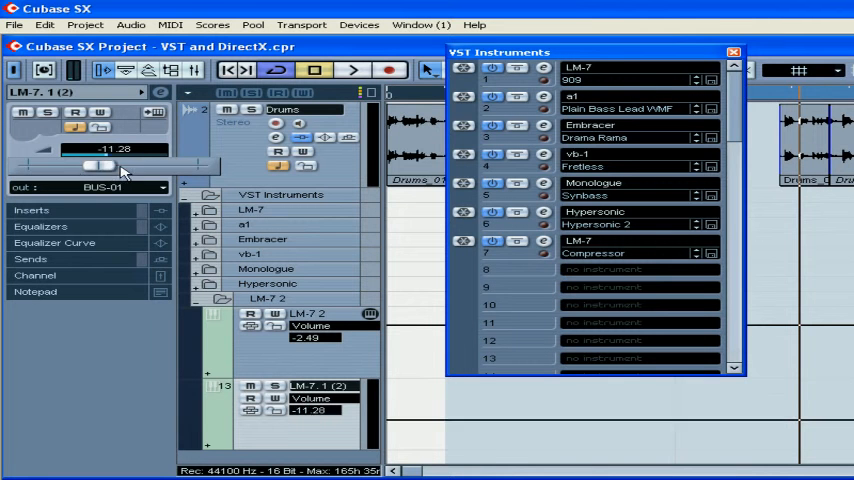
drag(100, 164, 116, 180)
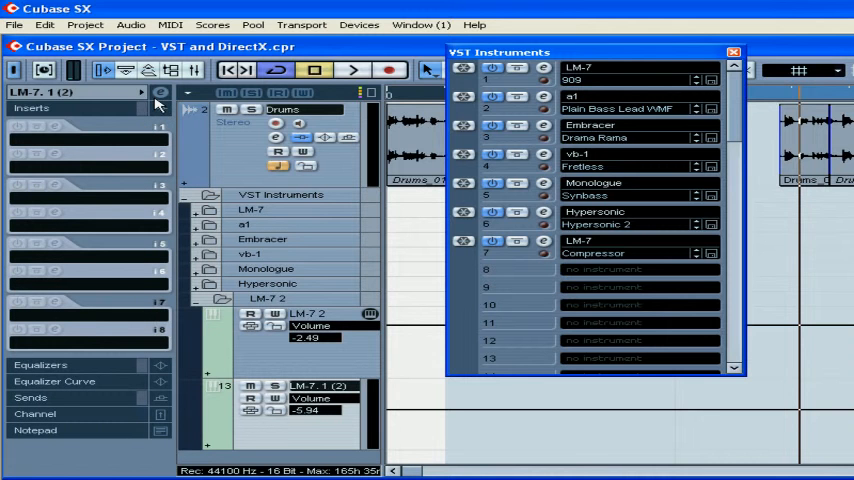
mouse_move(158, 104)
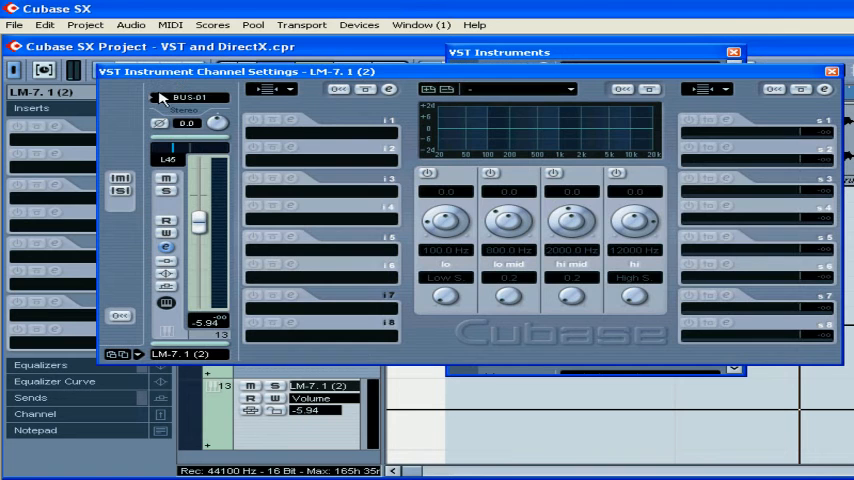
mouse_move(824, 80)
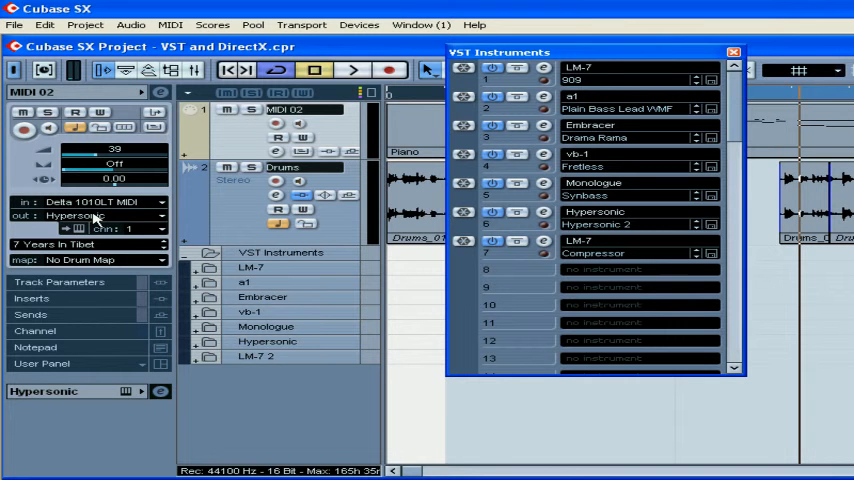
Route MIDI 02's output to Hypersonic and choose the Dark Pulsator patch for part 5
click(76, 216)
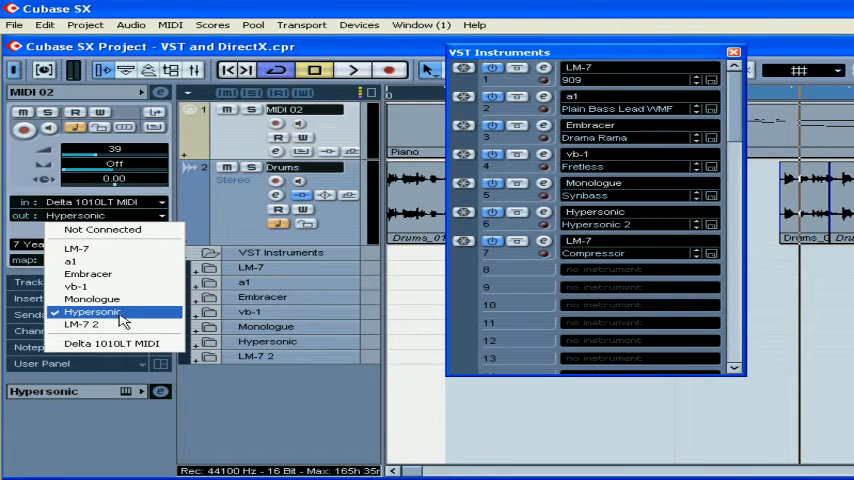
click(92, 312)
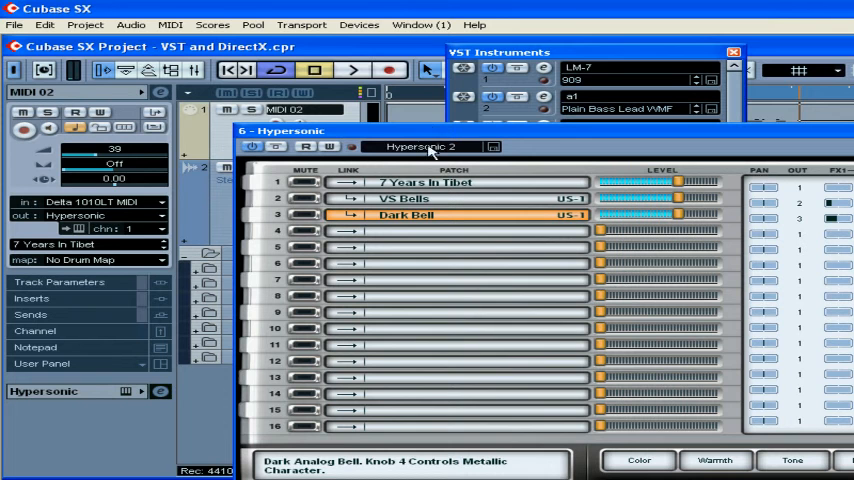
mouse_move(444, 196)
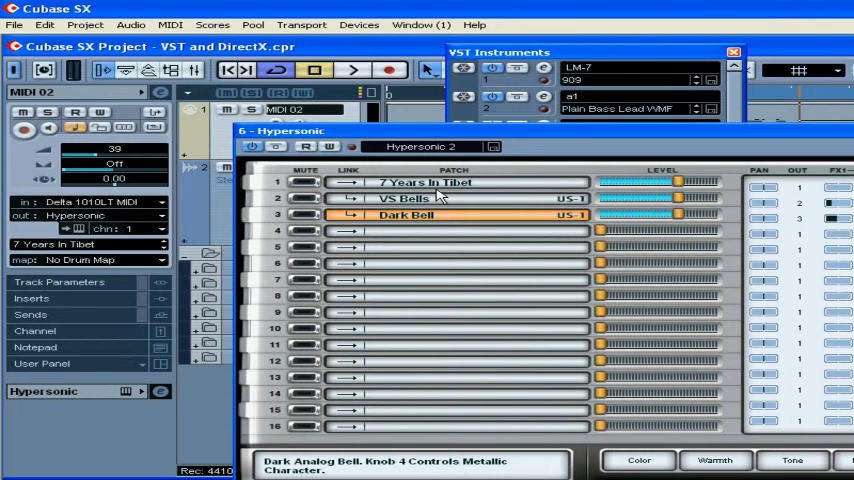
mouse_move(158, 232)
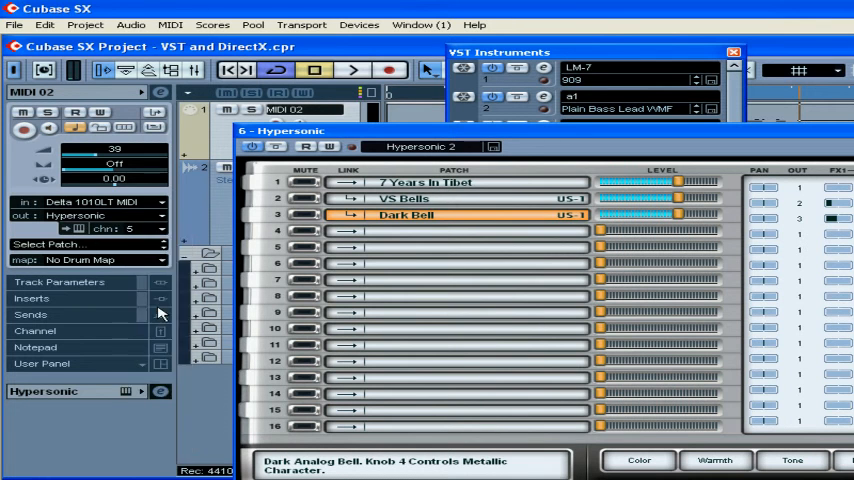
click(84, 244)
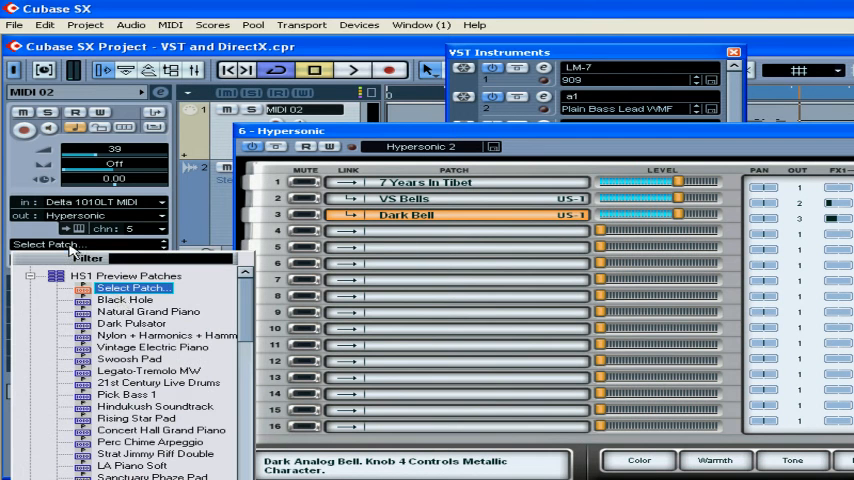
mouse_move(140, 344)
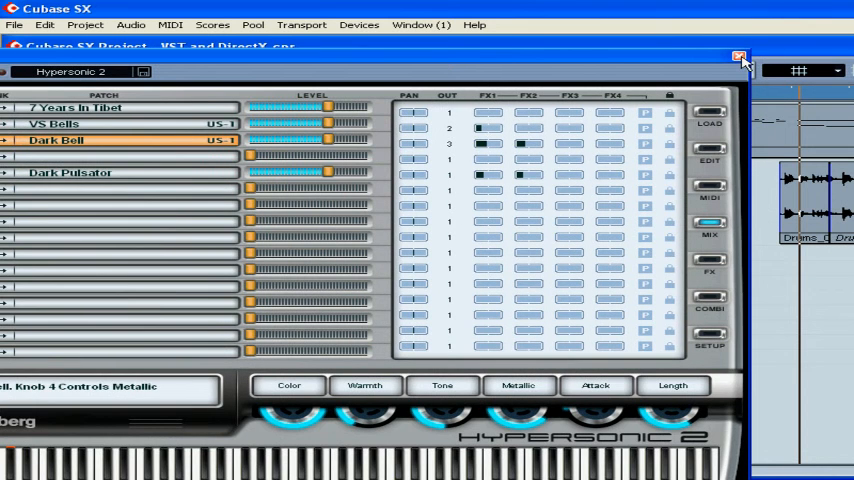
Close the Hypersonic editor and bring up Preferences from the File menu
click(738, 56)
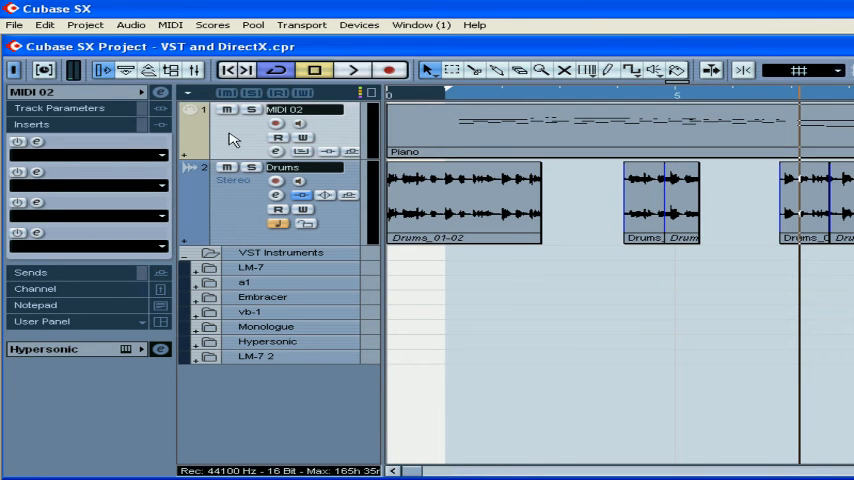
mouse_move(232, 150)
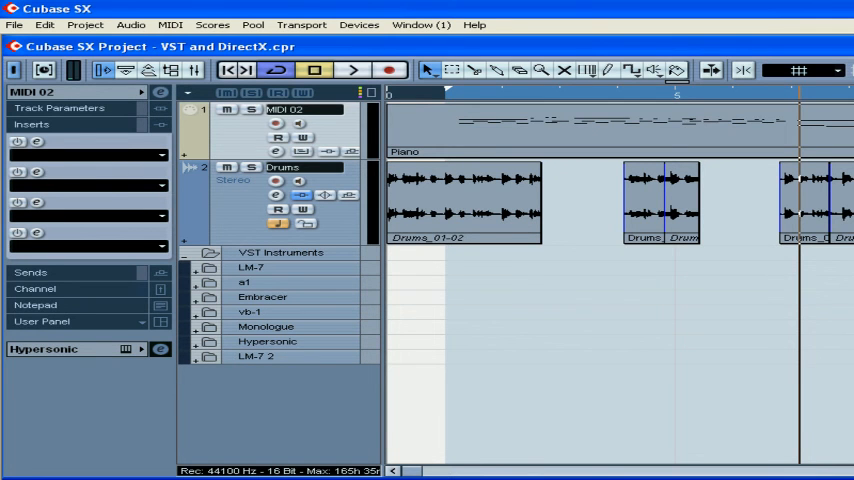
click(14, 24)
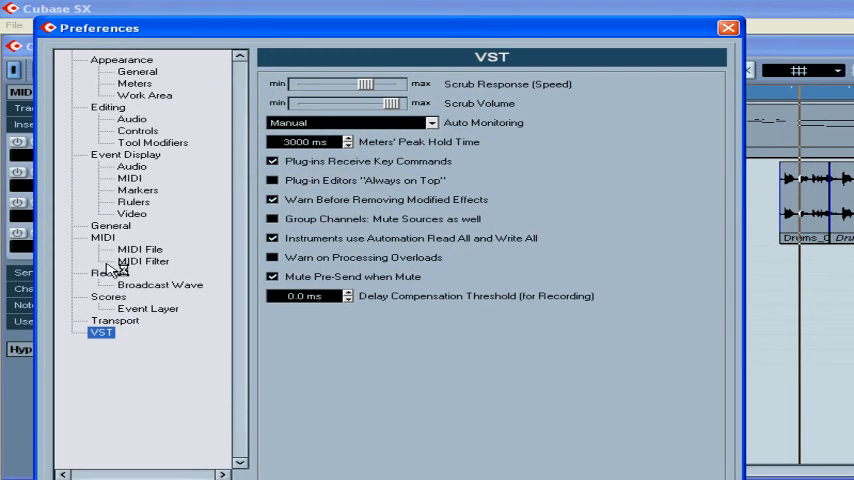
Check the Transport and VST preference pages for Delay Compensation Threshold, then close Preferences
click(116, 320)
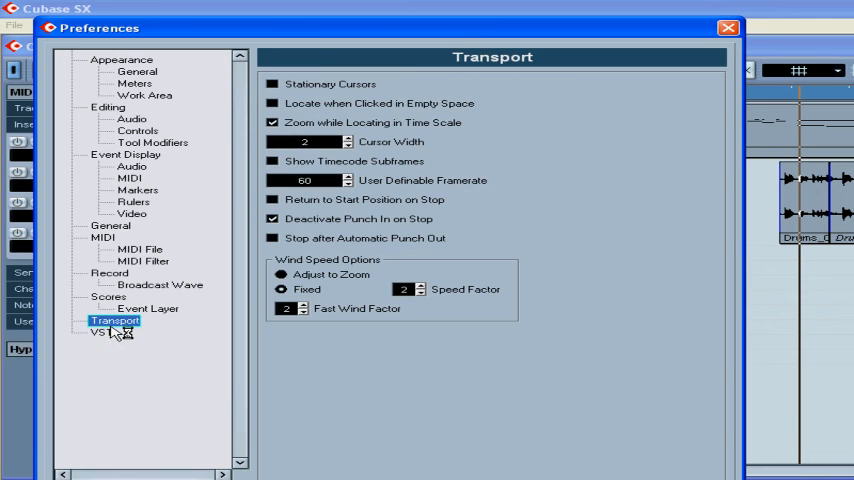
click(100, 332)
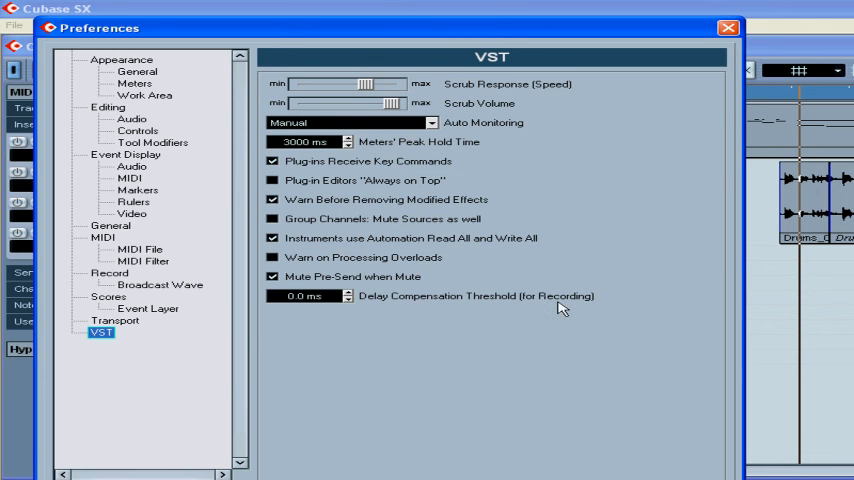
mouse_move(444, 342)
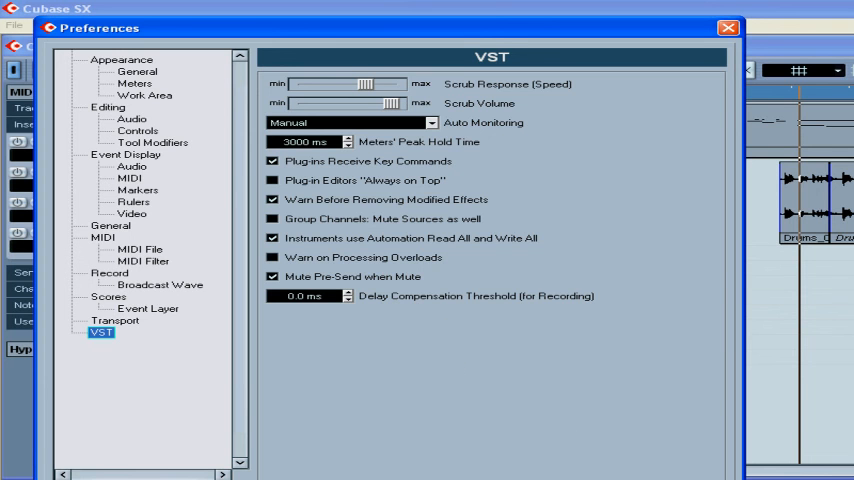
click(728, 28)
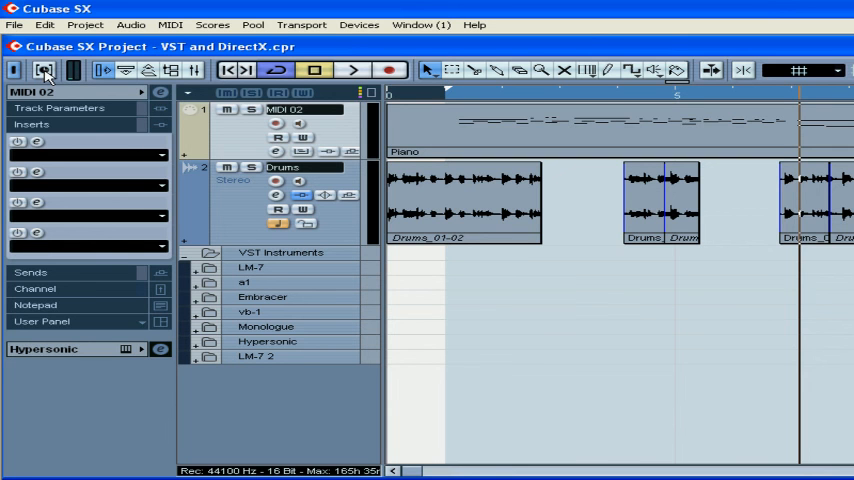
click(44, 70)
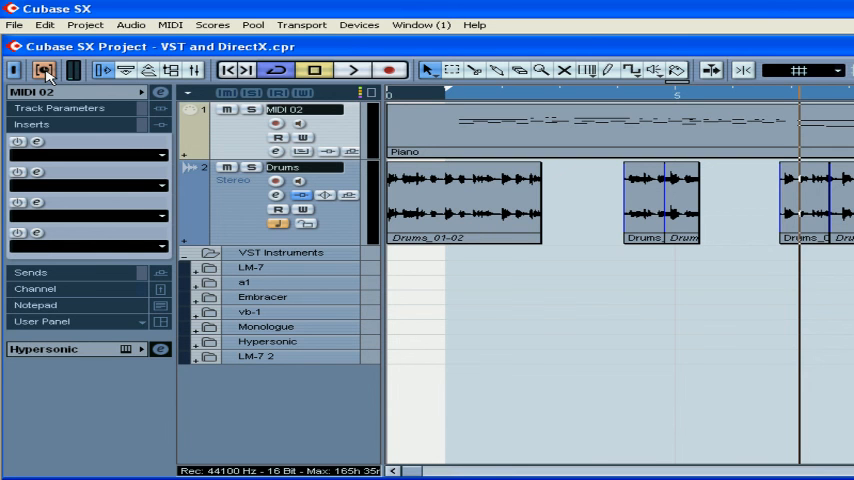